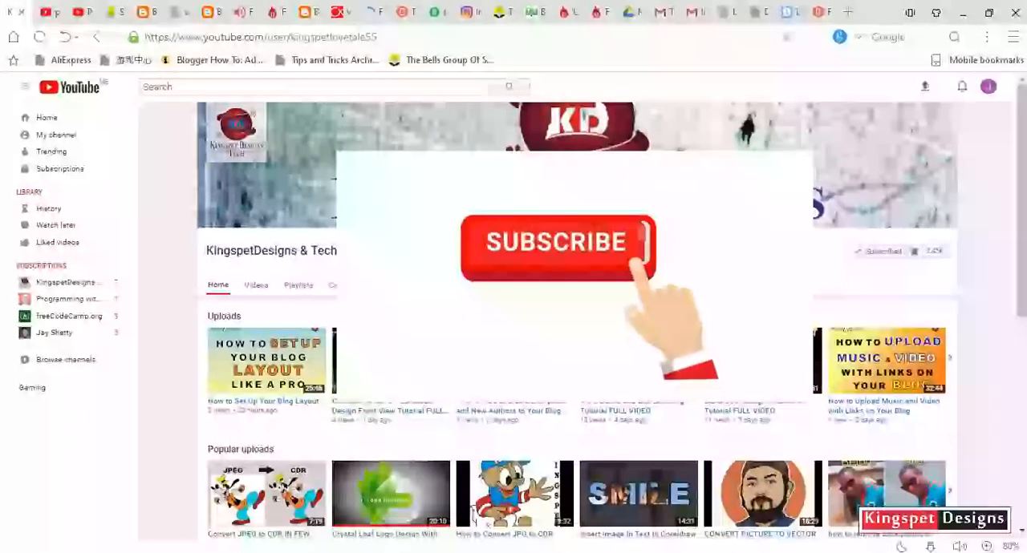
# Start a new blank document Untitled-1 from the Welcome Screen.
pyautogui.click(557, 242)
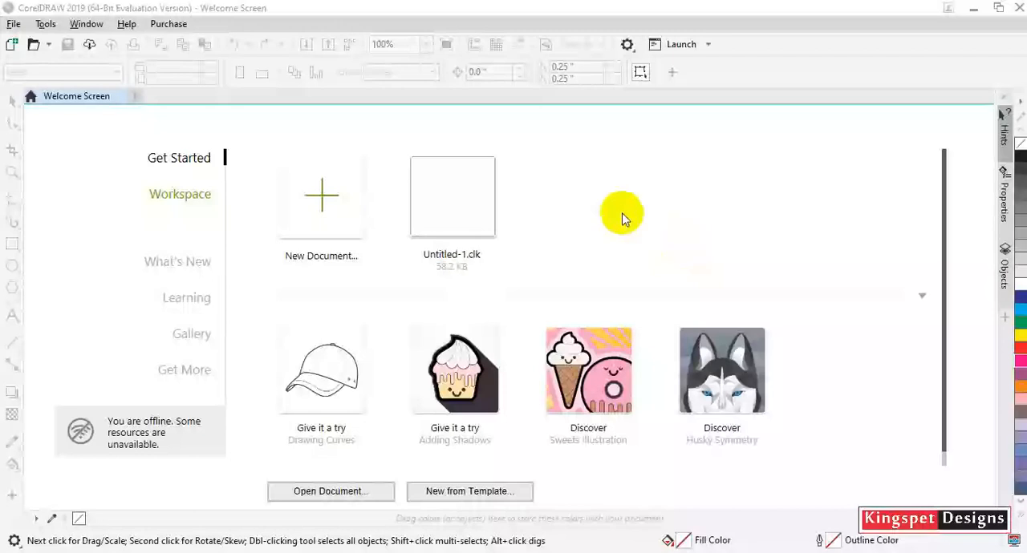
pyautogui.moveTo(696, 196)
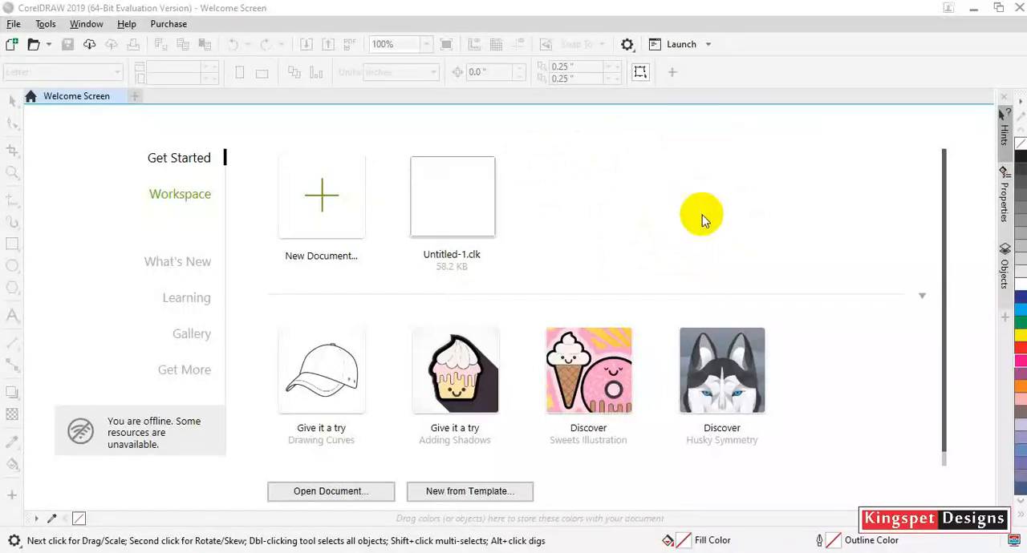
pyautogui.moveTo(577, 173)
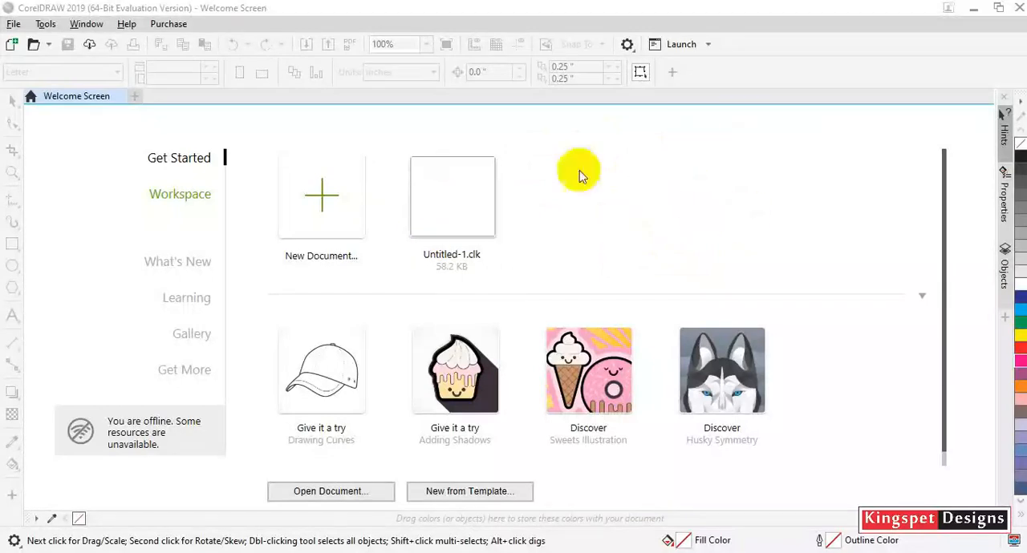
pyautogui.moveTo(632, 186)
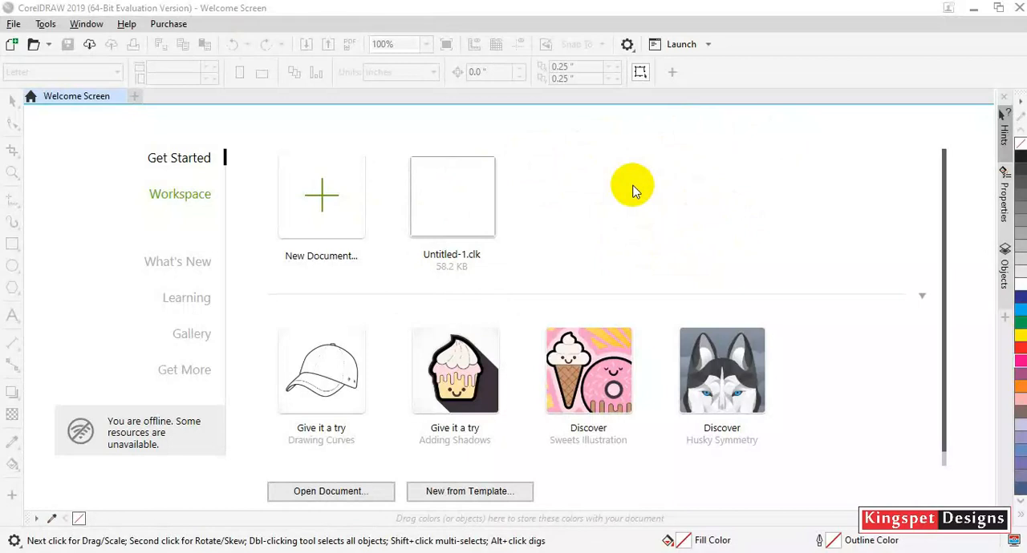
pyautogui.moveTo(609, 226)
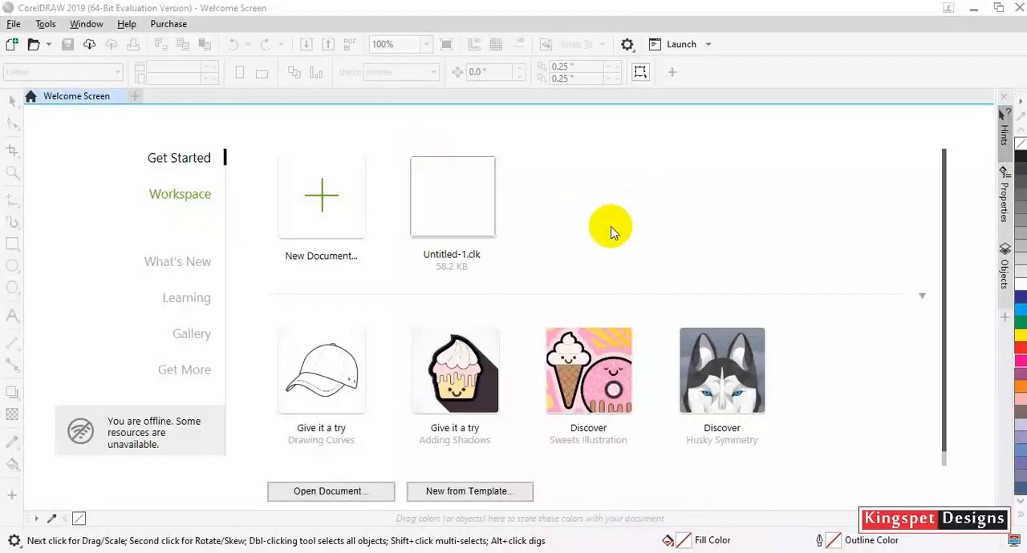
pyautogui.moveTo(116, 112)
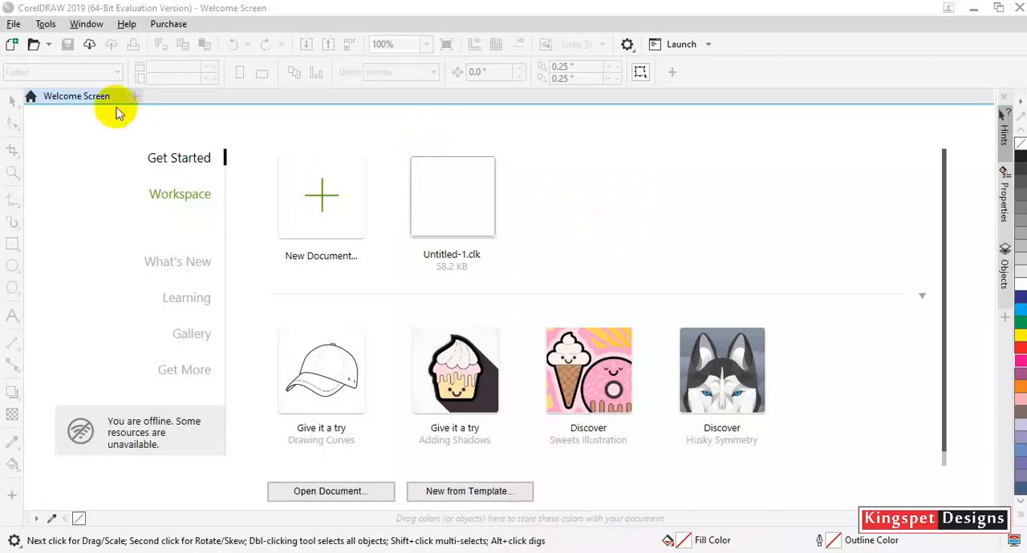
pyautogui.click(627, 43)
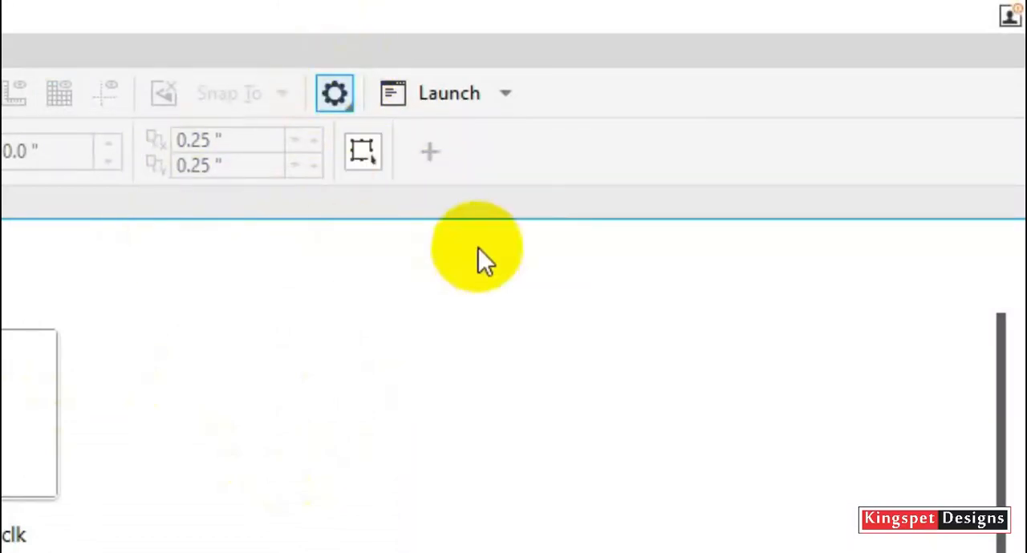
pyautogui.click(333, 93)
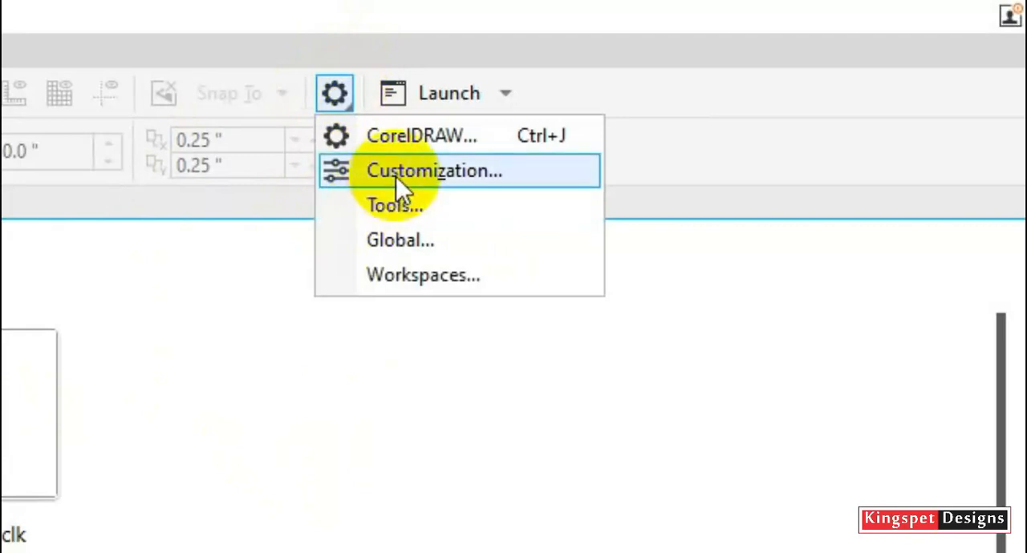
pyautogui.moveTo(562, 192)
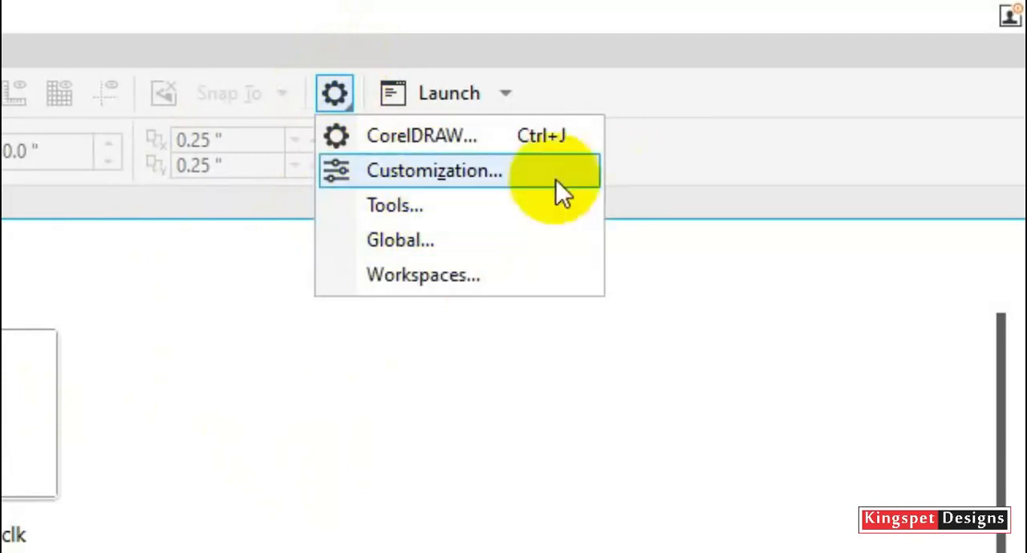
pyautogui.moveTo(562, 135)
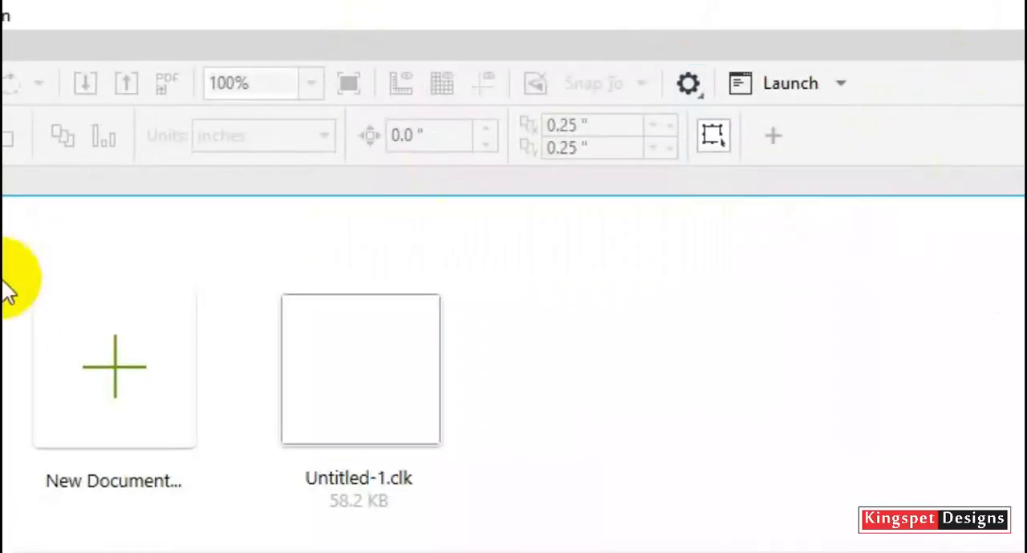
pyautogui.moveTo(99, 401)
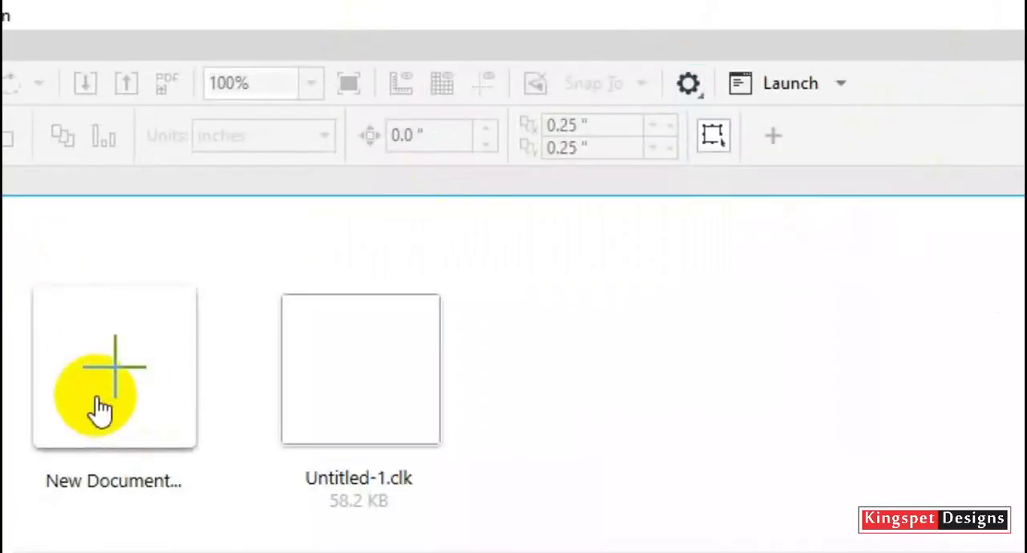
pyautogui.click(114, 368)
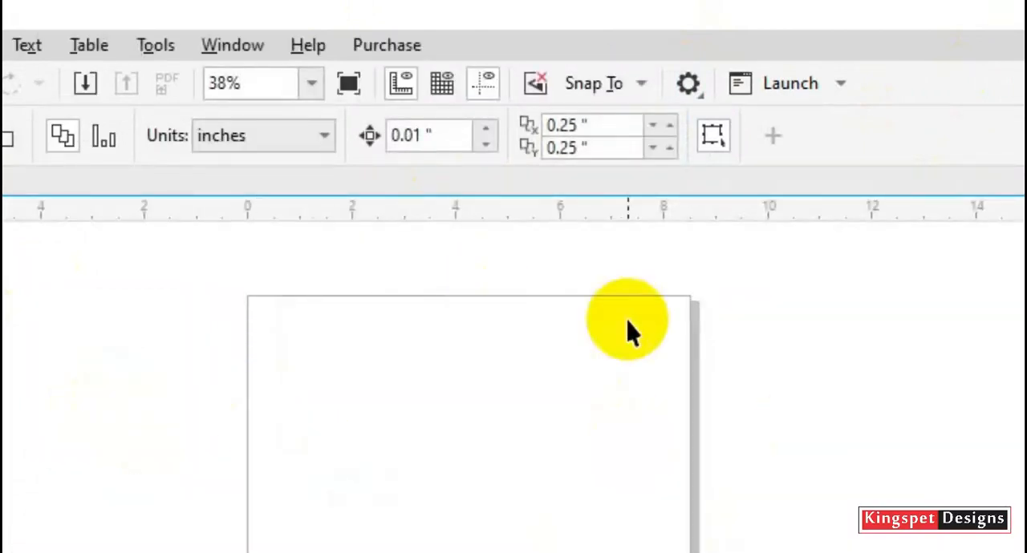
pyautogui.moveTo(594, 349)
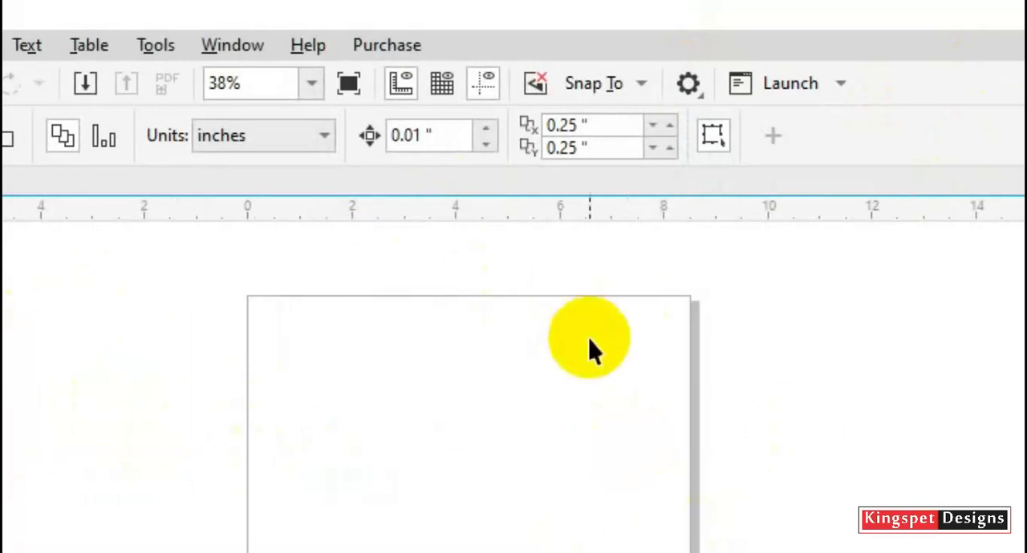
pyautogui.moveTo(180, 72)
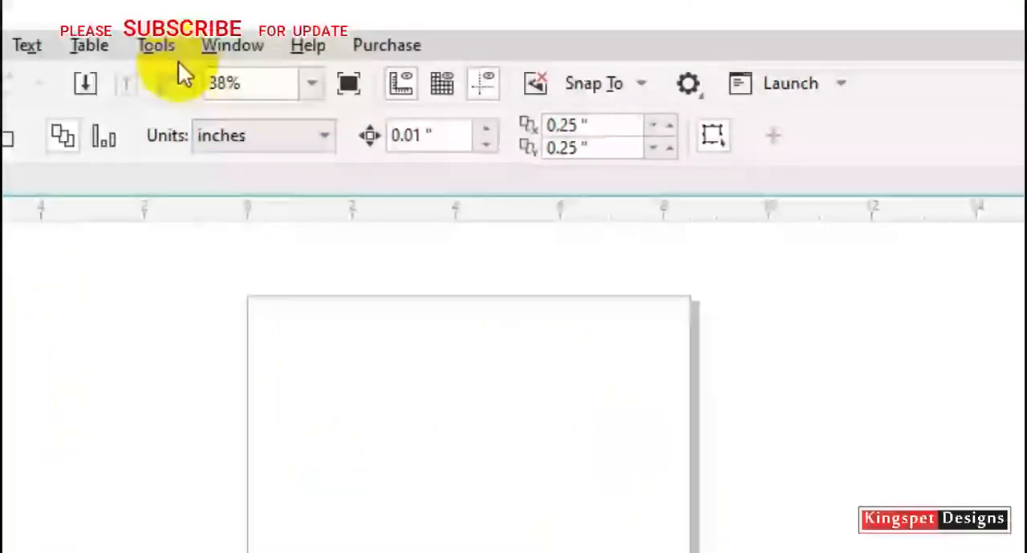
# Bring up the Customization settings on the Appearance page via Tools > Options.
pyautogui.click(154, 45)
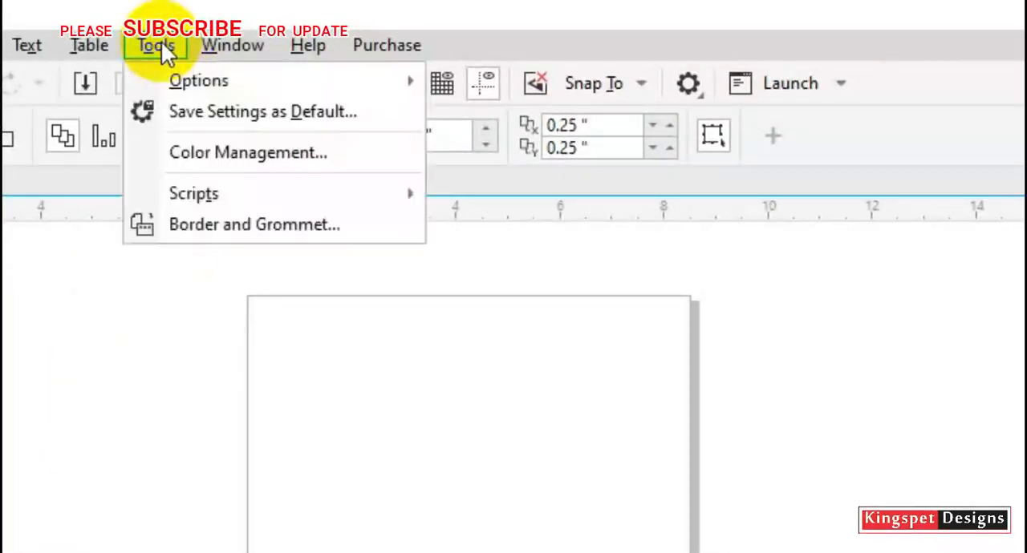
pyautogui.moveTo(199, 80)
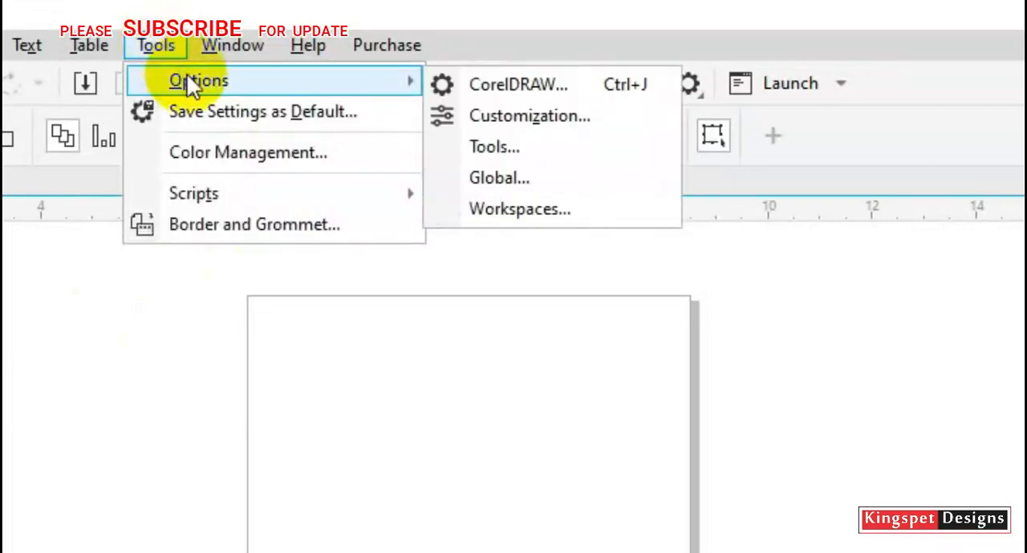
pyautogui.click(231, 45)
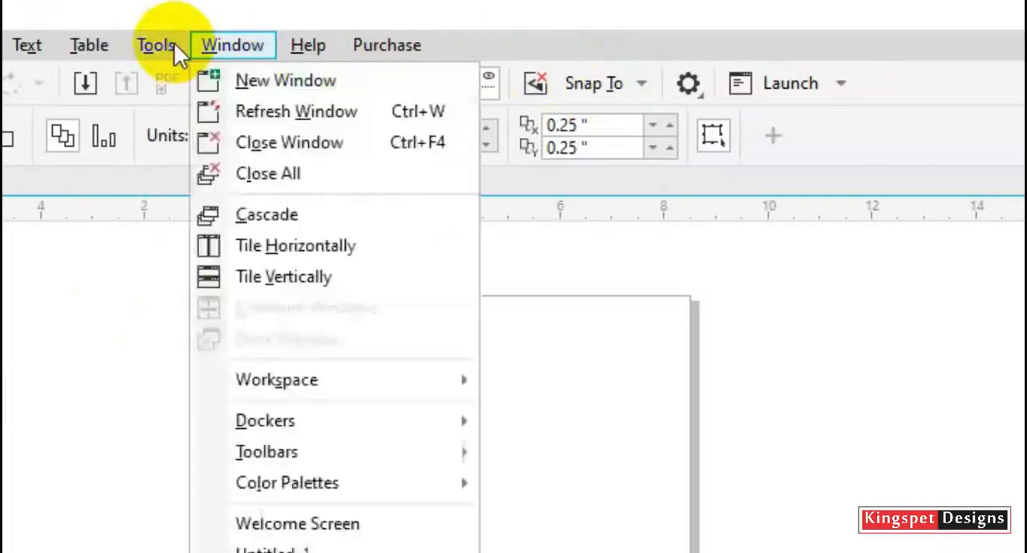
pyautogui.click(155, 45)
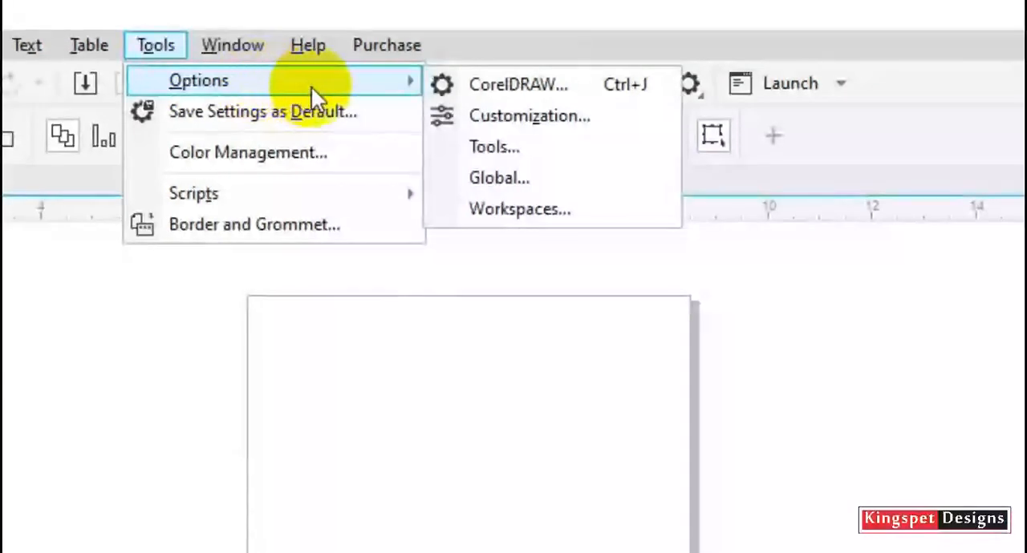
pyautogui.moveTo(529, 116)
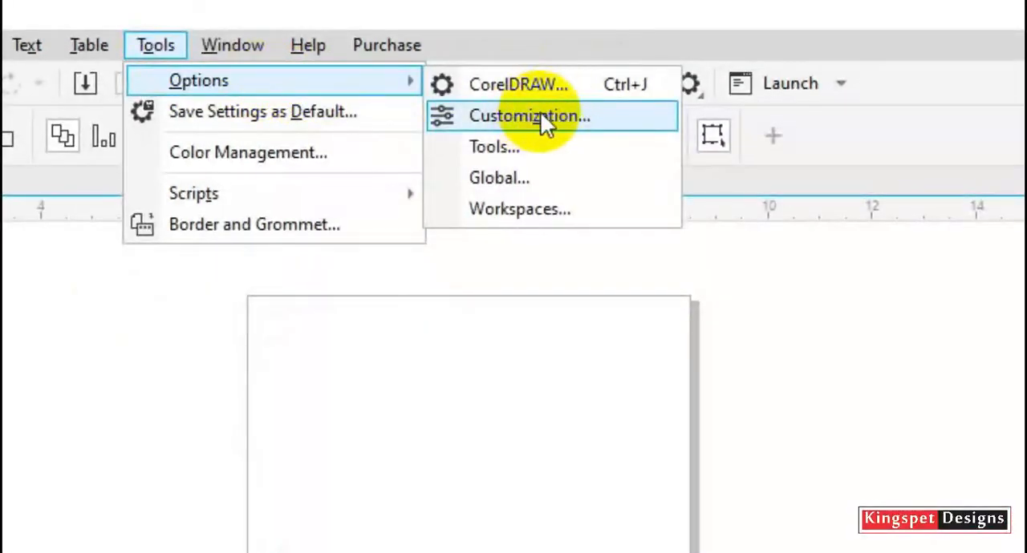
pyautogui.click(530, 115)
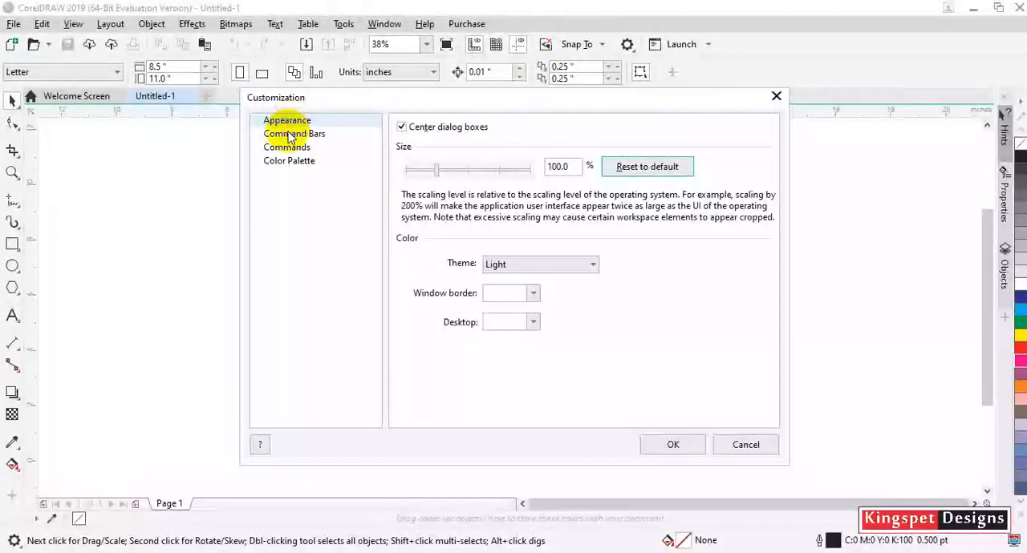
# Return to the Appearance page and switch the interface theme to Black.
pyautogui.click(293, 133)
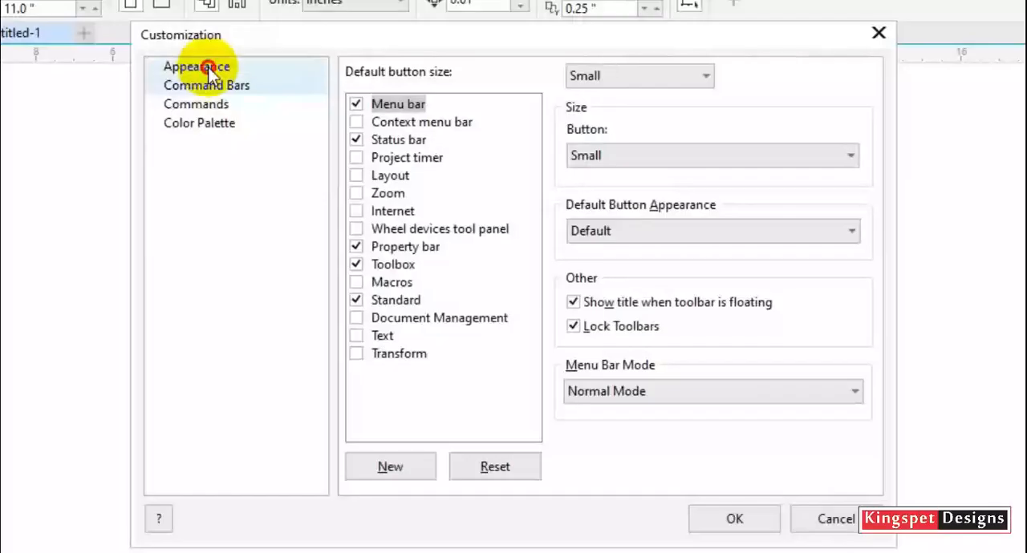
pyautogui.click(196, 67)
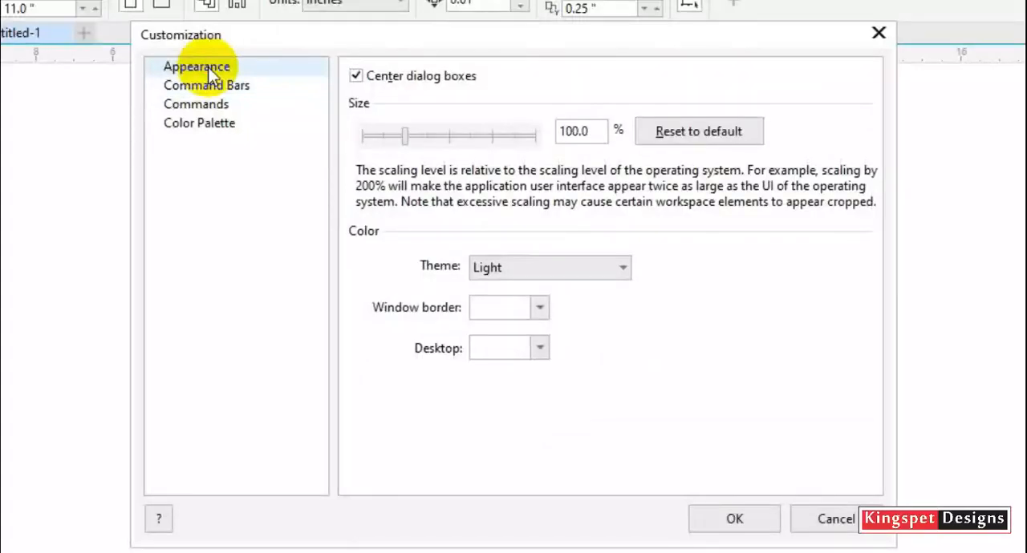
pyautogui.moveTo(286, 88)
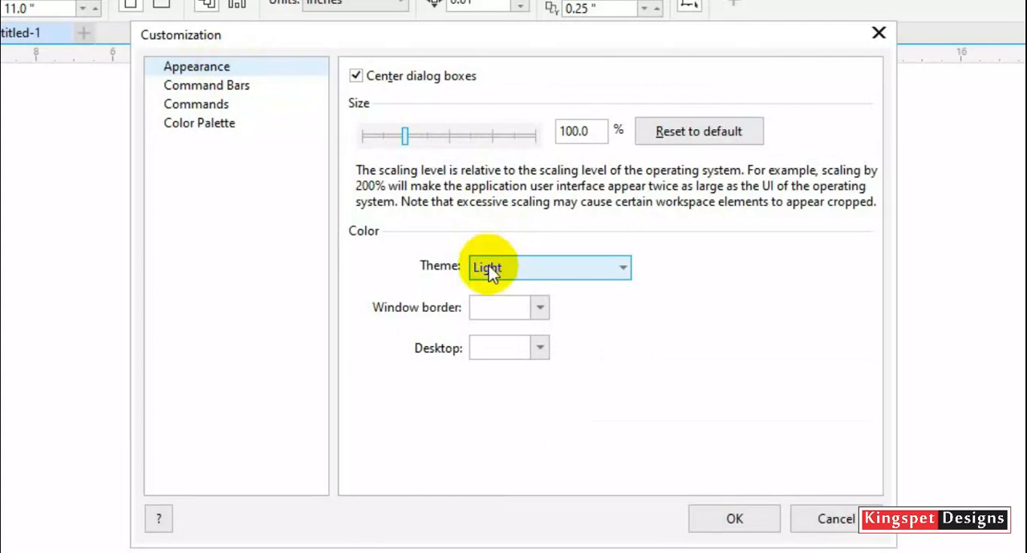
pyautogui.moveTo(565, 272)
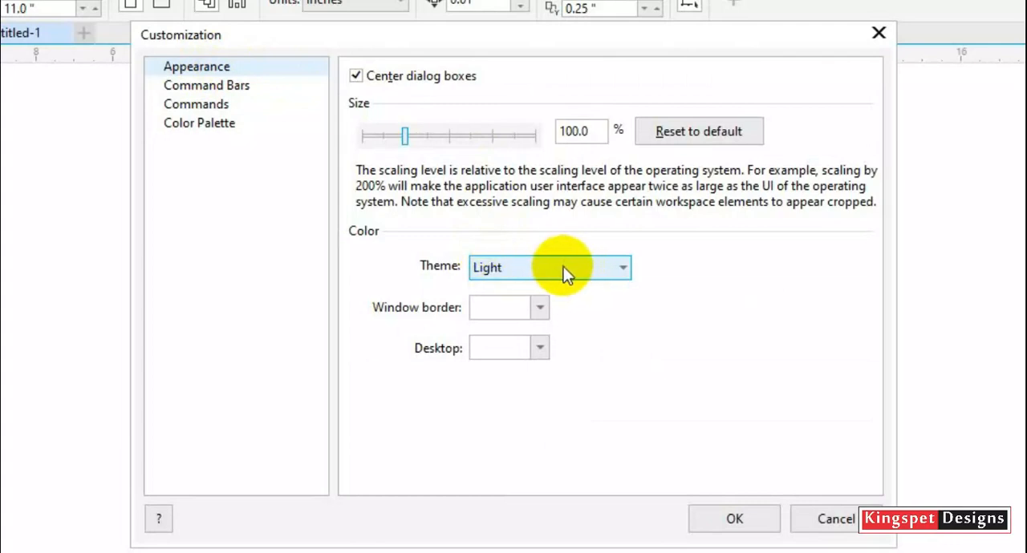
pyautogui.click(622, 267)
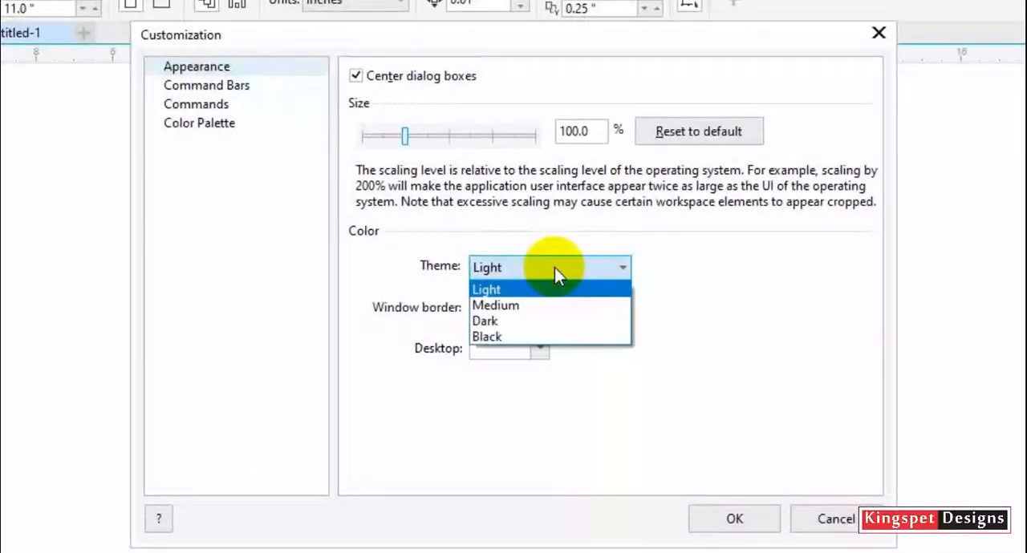
pyautogui.moveTo(533, 308)
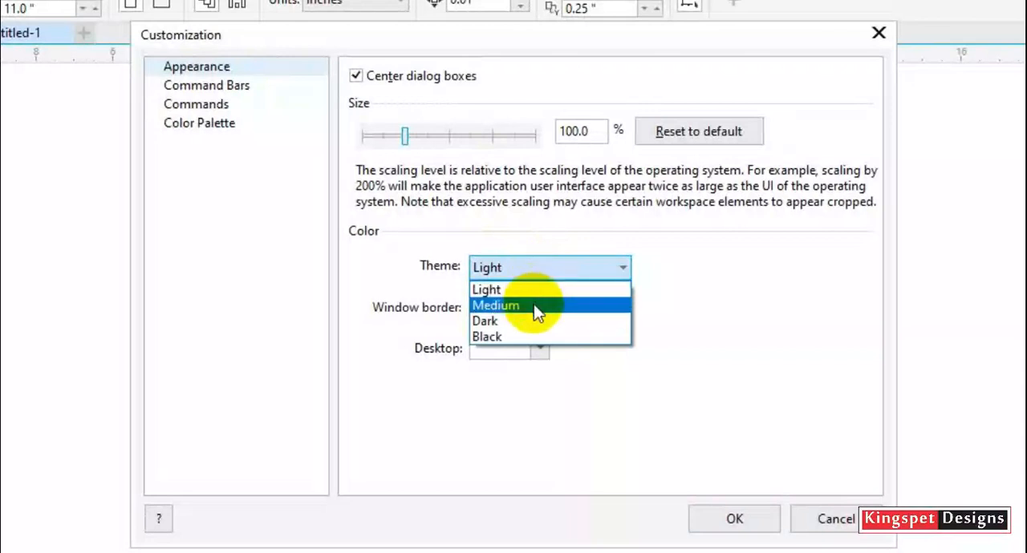
pyautogui.moveTo(522, 337)
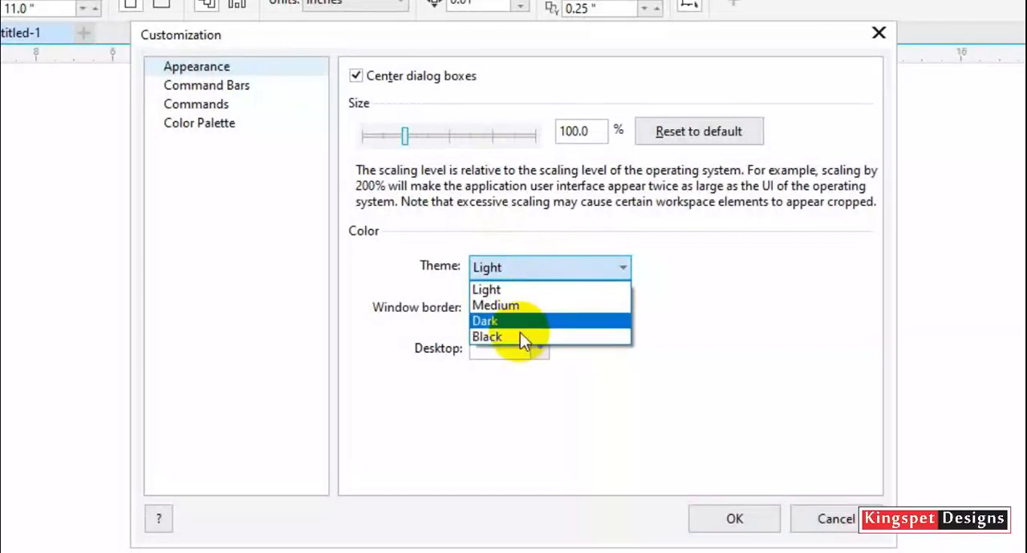
pyautogui.moveTo(532, 330)
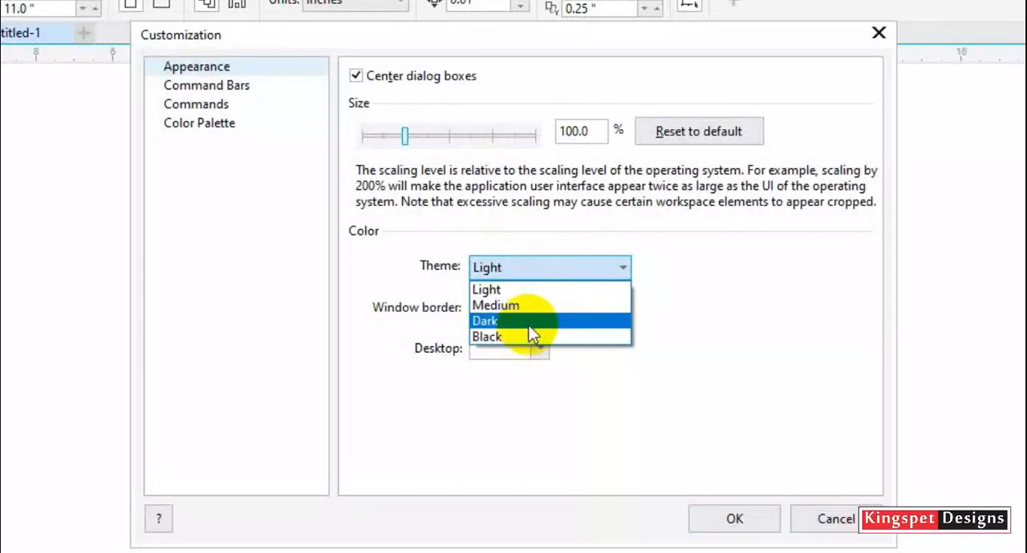
pyautogui.click(485, 321)
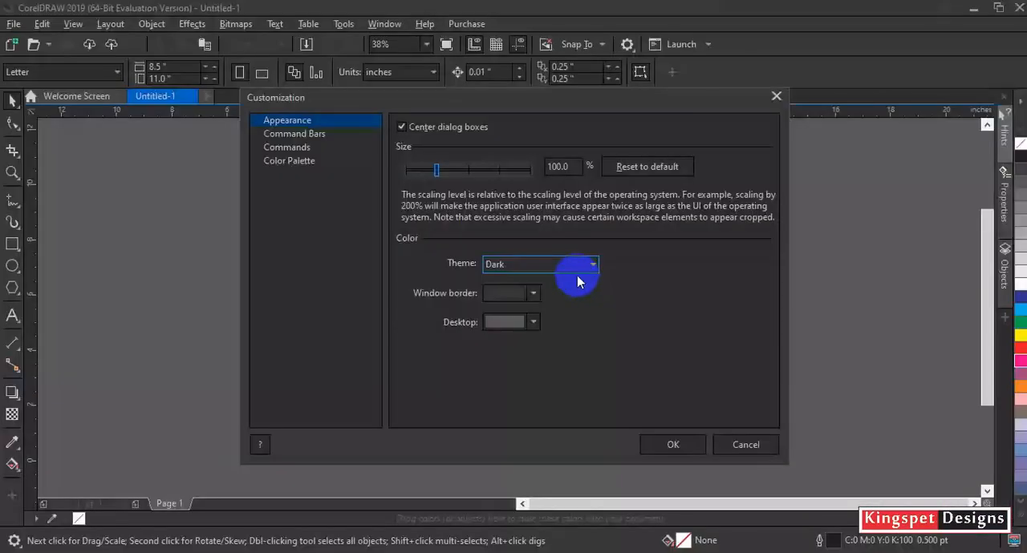
pyautogui.click(592, 263)
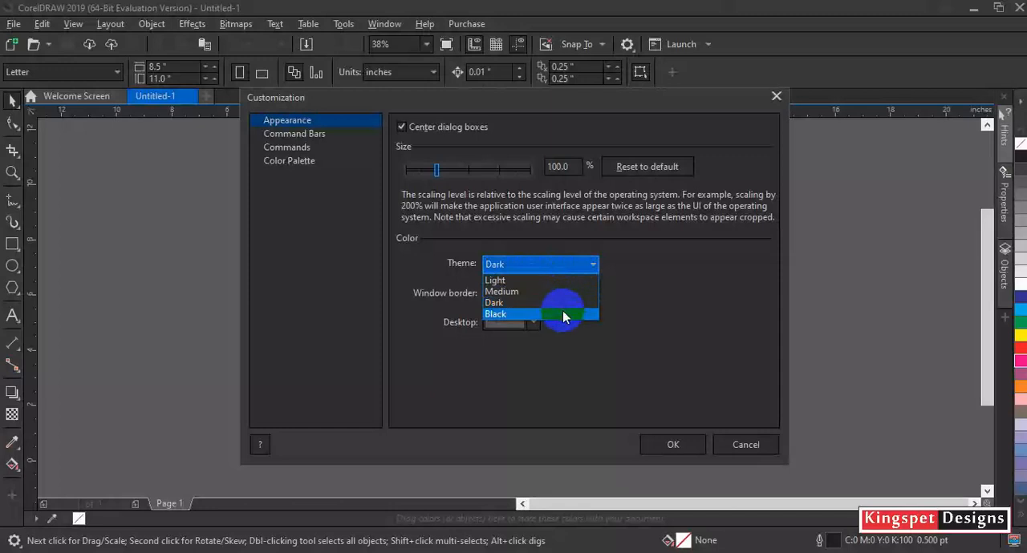
pyautogui.click(495, 315)
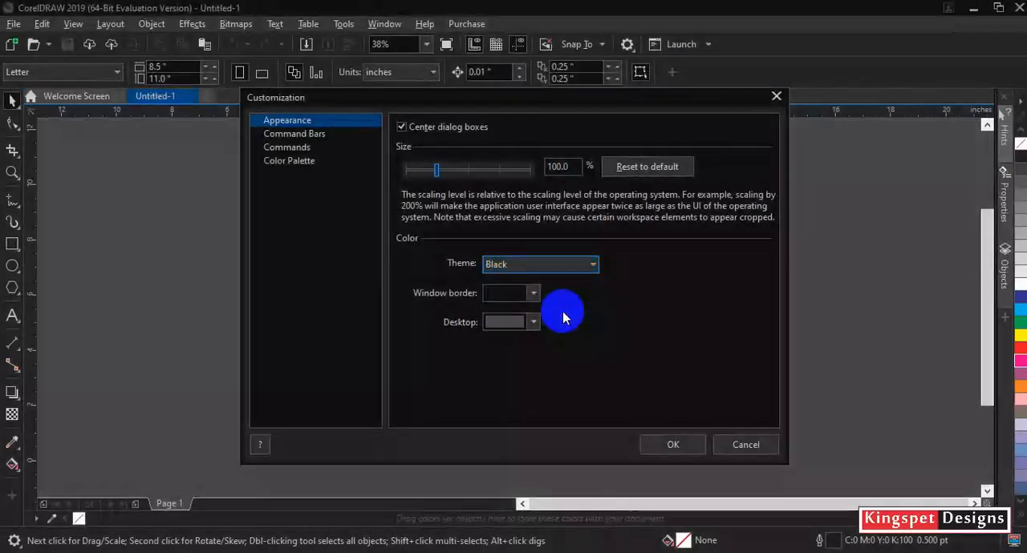
pyautogui.moveTo(571, 303)
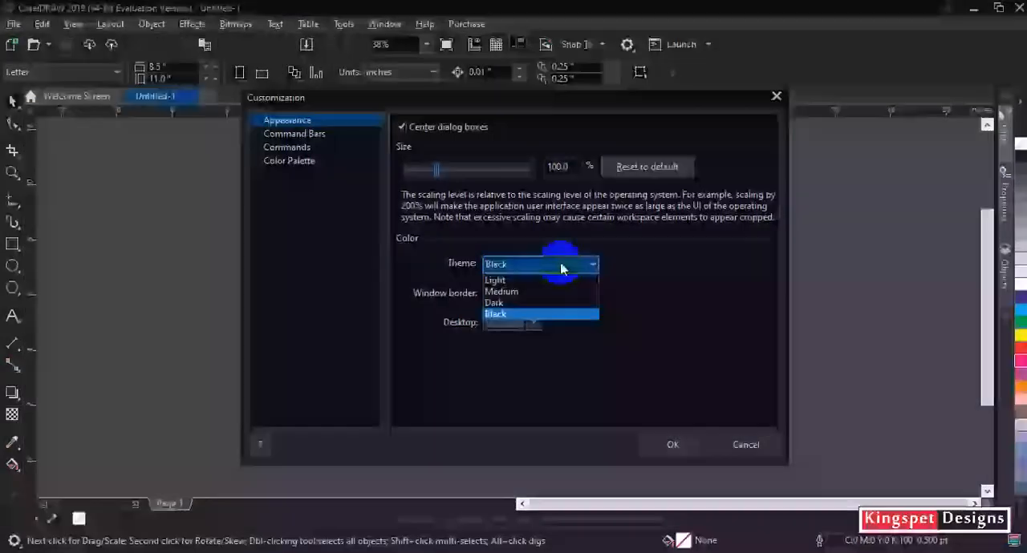
# Preview the Medium and Light themes, then set the theme back to Dark.
pyautogui.click(500, 292)
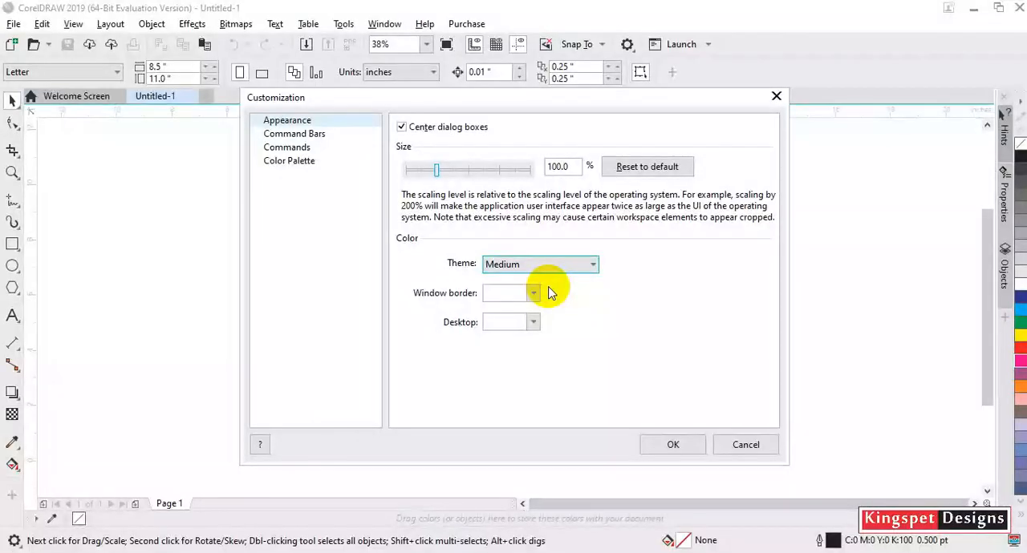
pyautogui.click(591, 263)
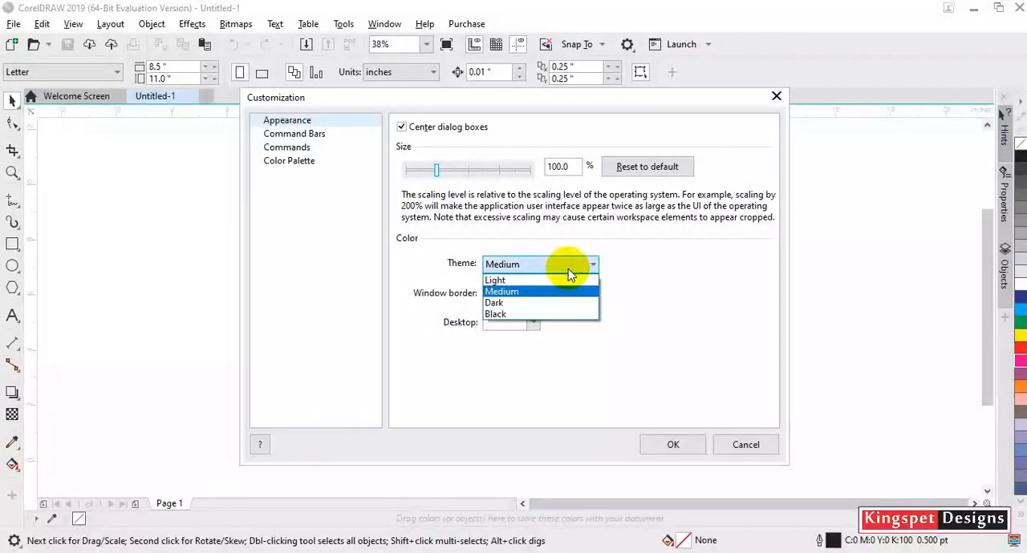
pyautogui.click(494, 279)
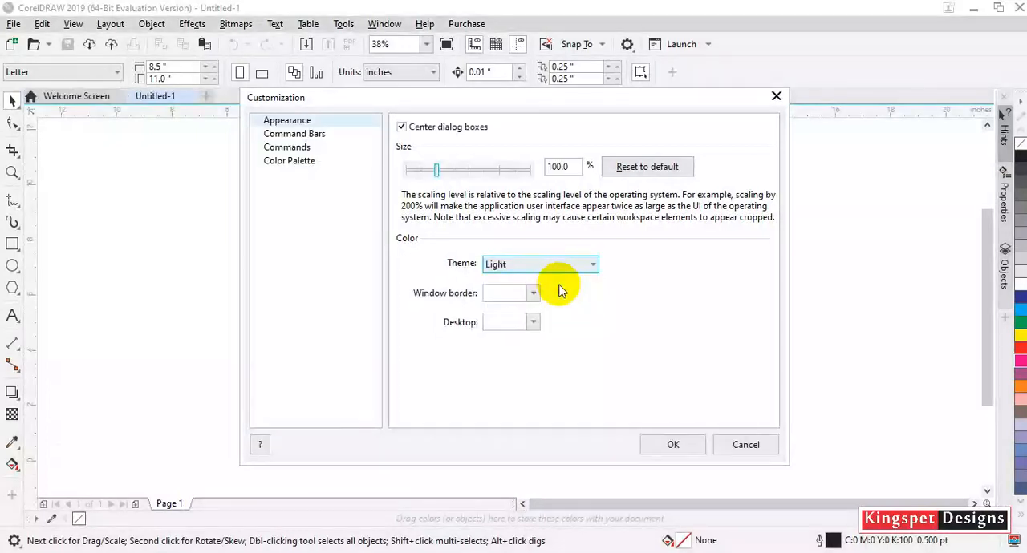
pyautogui.click(592, 263)
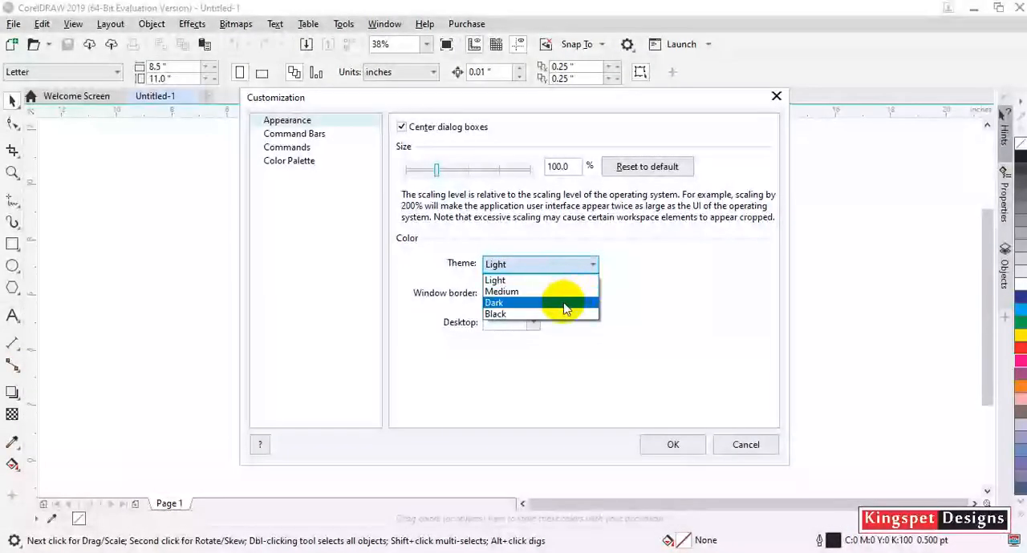
pyautogui.click(494, 303)
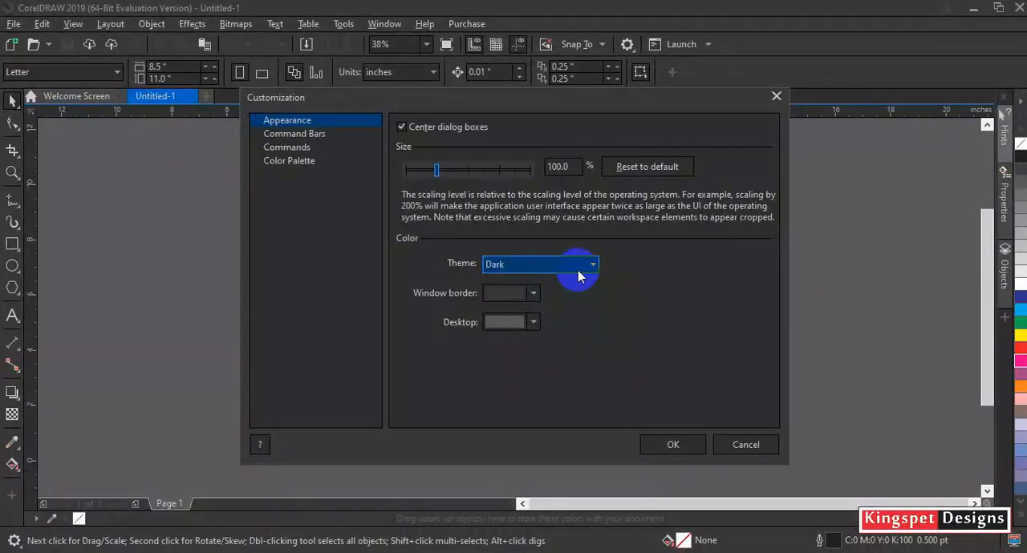
# Select the Black theme from the Theme dropdown.
pyautogui.click(539, 263)
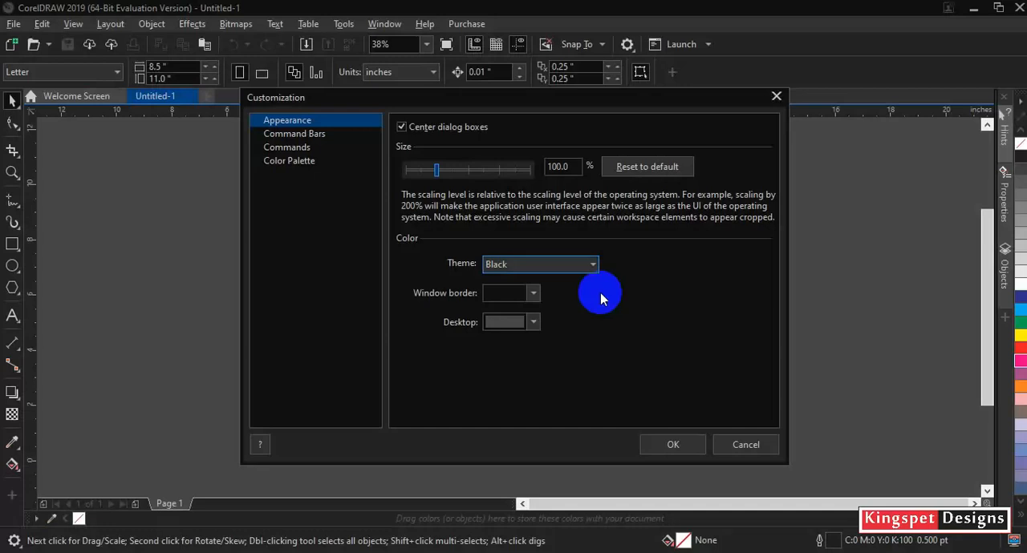
pyautogui.moveTo(616, 162)
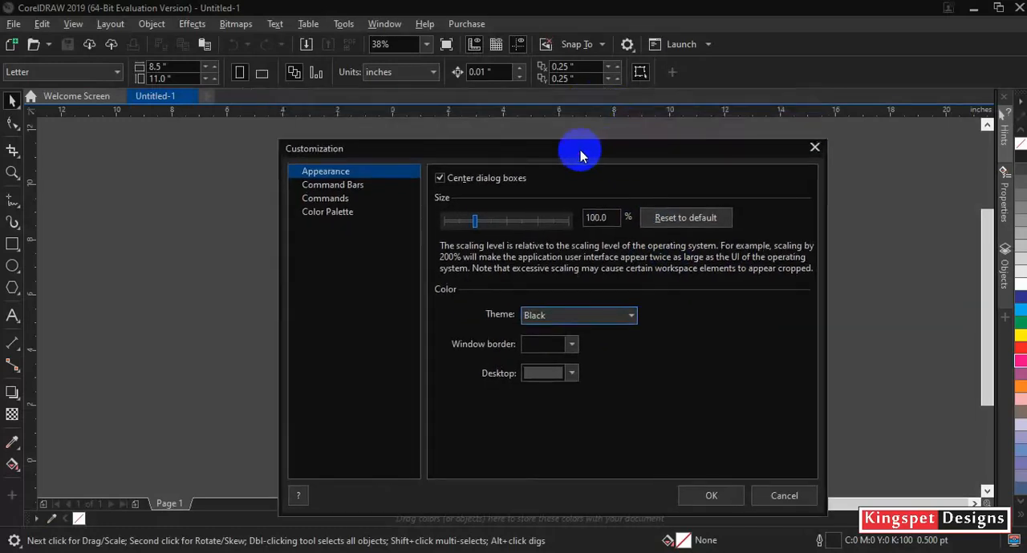
pyautogui.moveTo(316, 14)
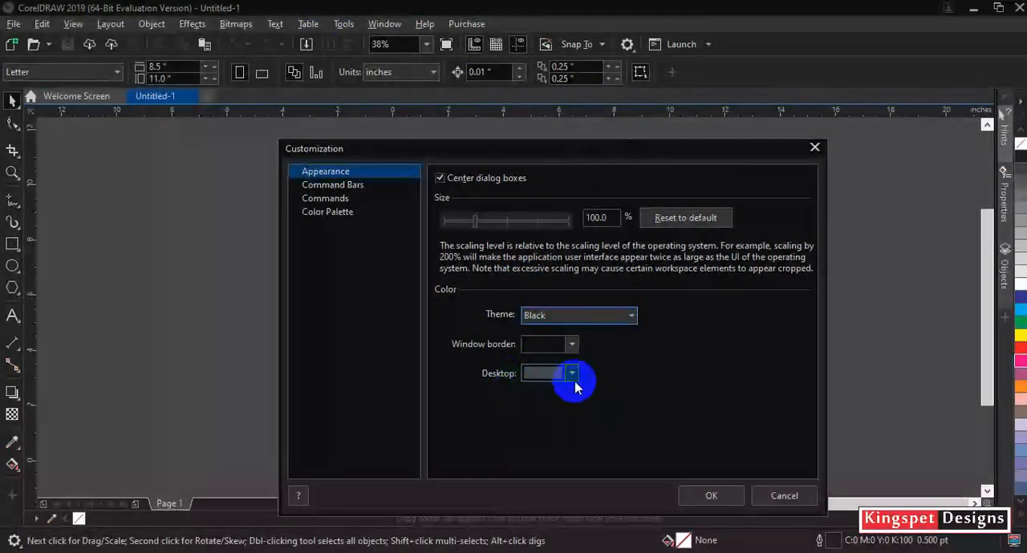
# Make the desktop colour blue and move the dialog aside to see it.
pyautogui.click(571, 372)
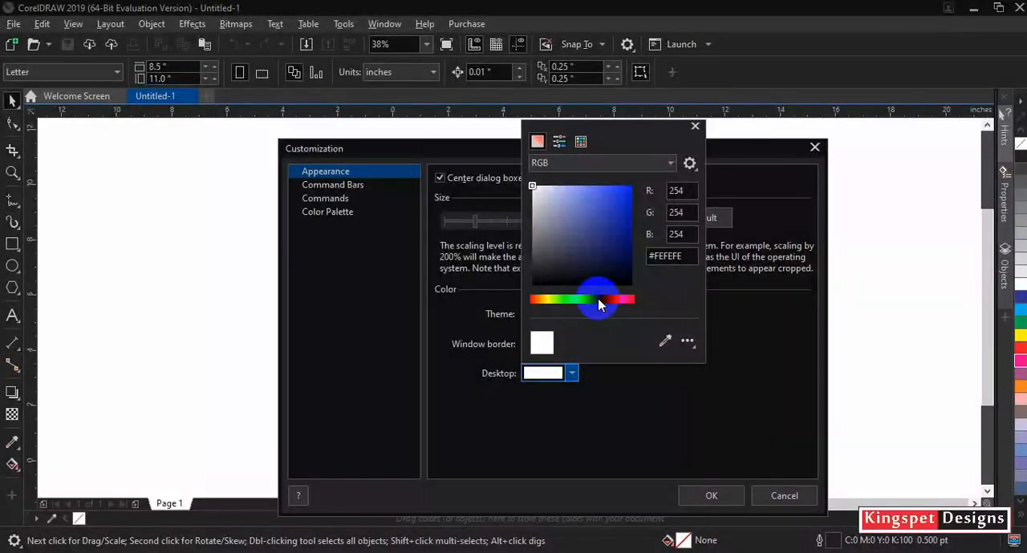
pyautogui.click(615, 251)
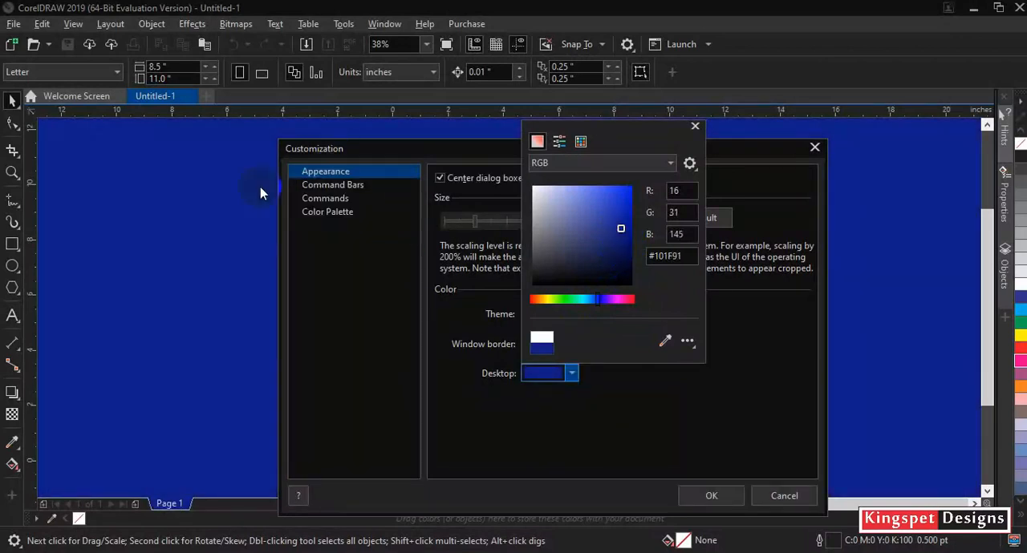
pyautogui.click(695, 125)
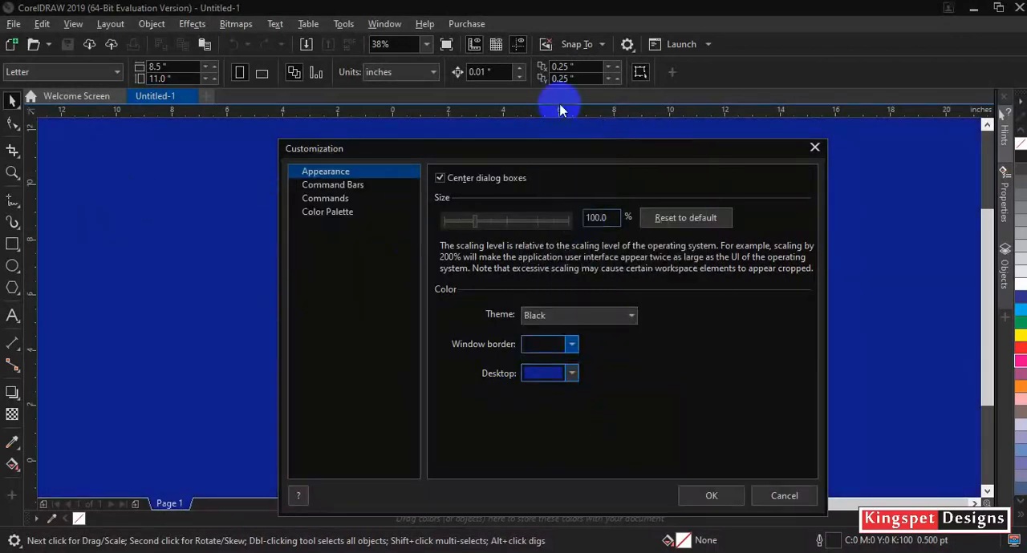
pyautogui.moveTo(555, 149); pyautogui.dragTo(794, 183)
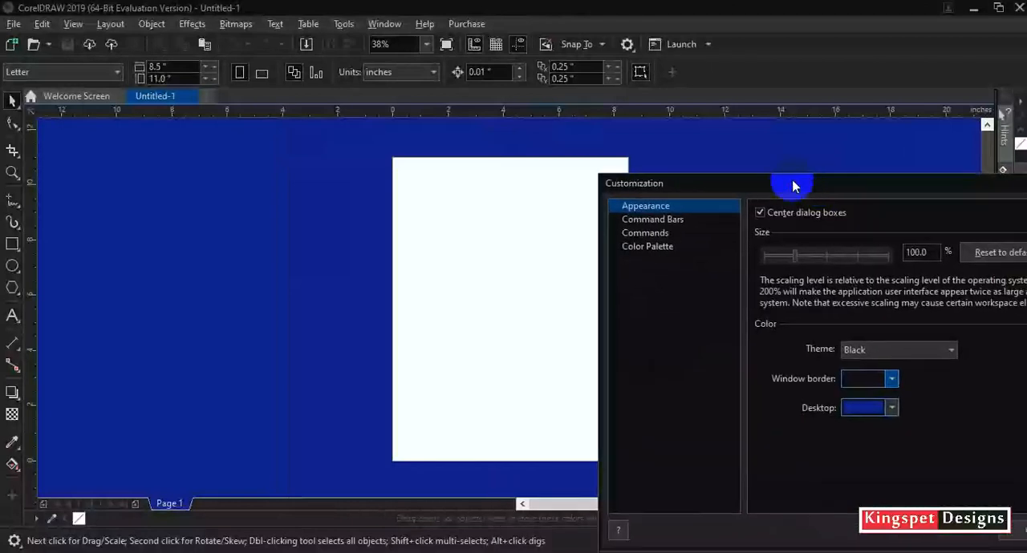
pyautogui.moveTo(500, 380)
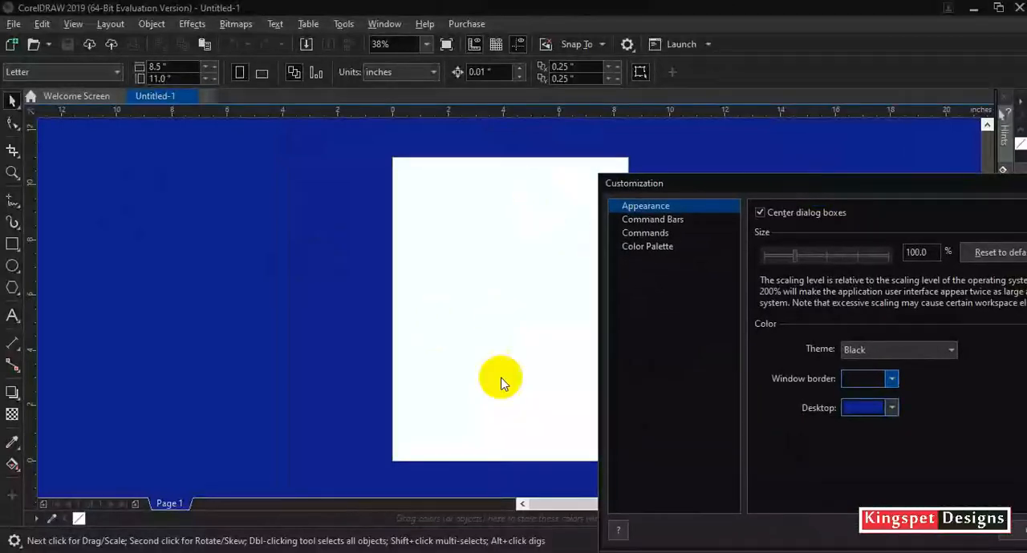
# Try white and bright green for the desktop, then settle on light grey.
pyautogui.click(890, 408)
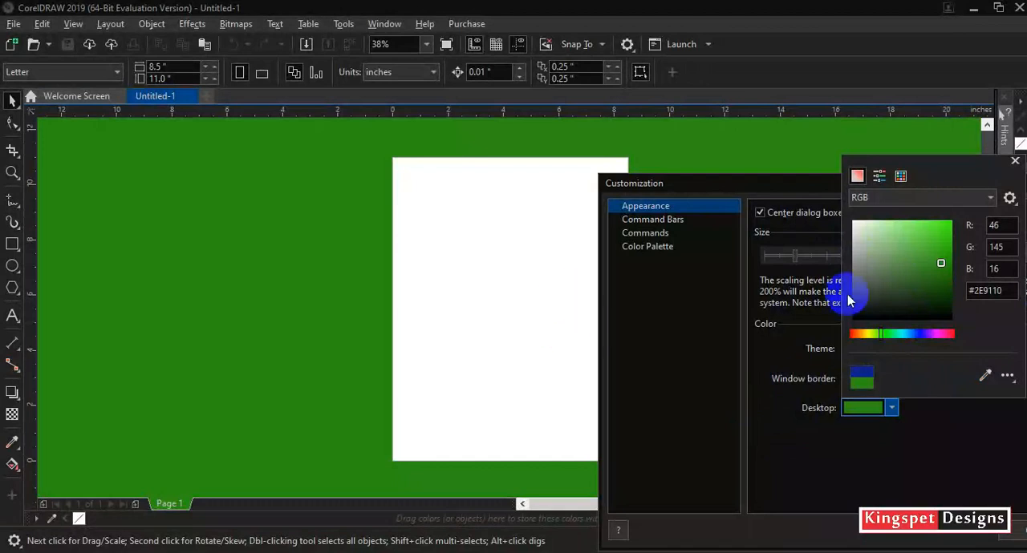
pyautogui.click(854, 242)
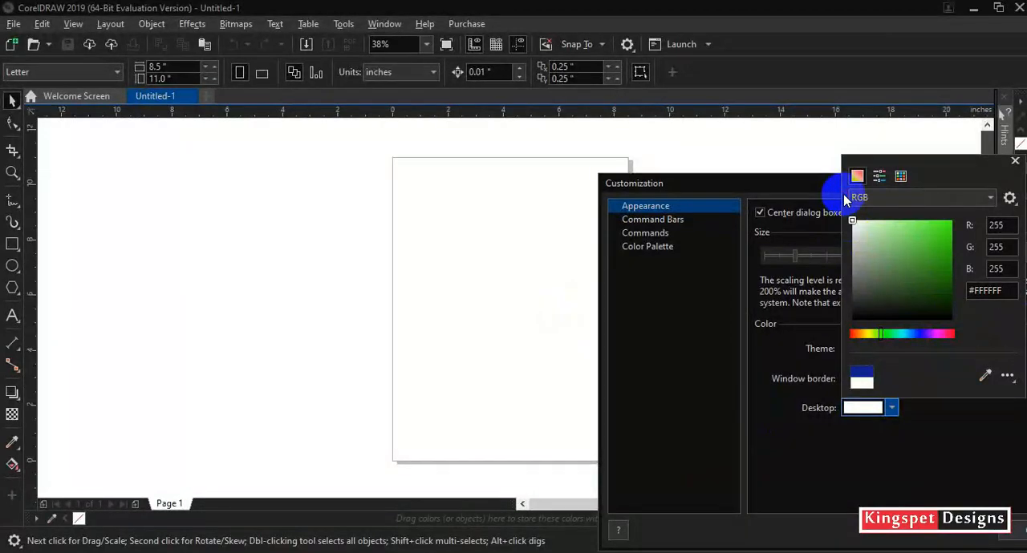
pyautogui.click(863, 249)
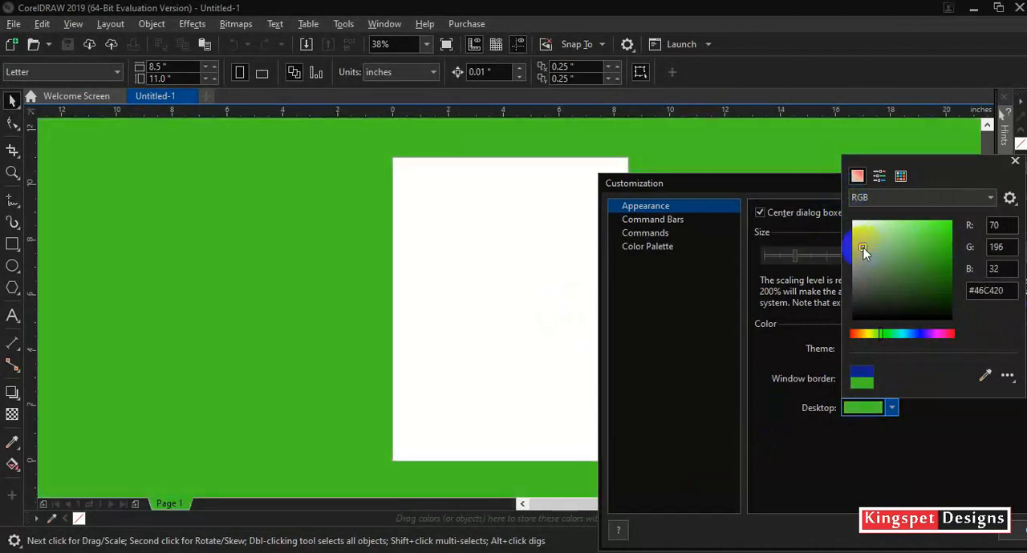
pyautogui.click(857, 247)
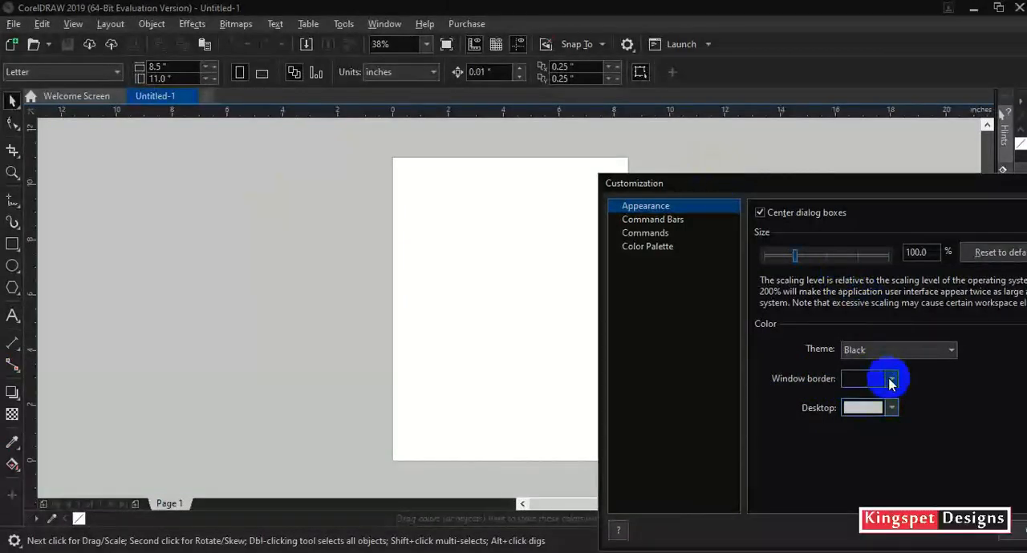
# Set the window border colour to dark red #800C0C.
pyautogui.click(891, 378)
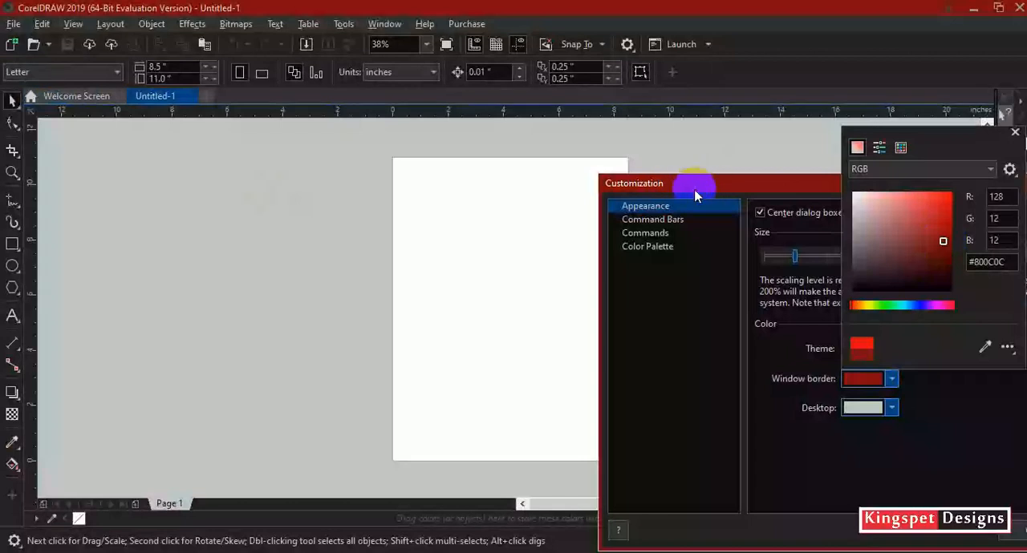
pyautogui.moveTo(629, 13)
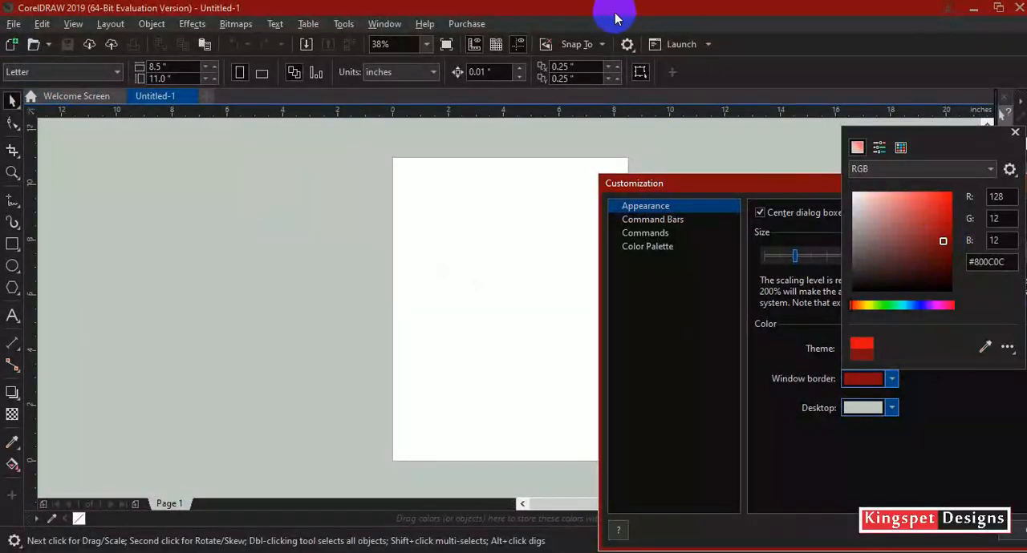
pyautogui.moveTo(629, 9)
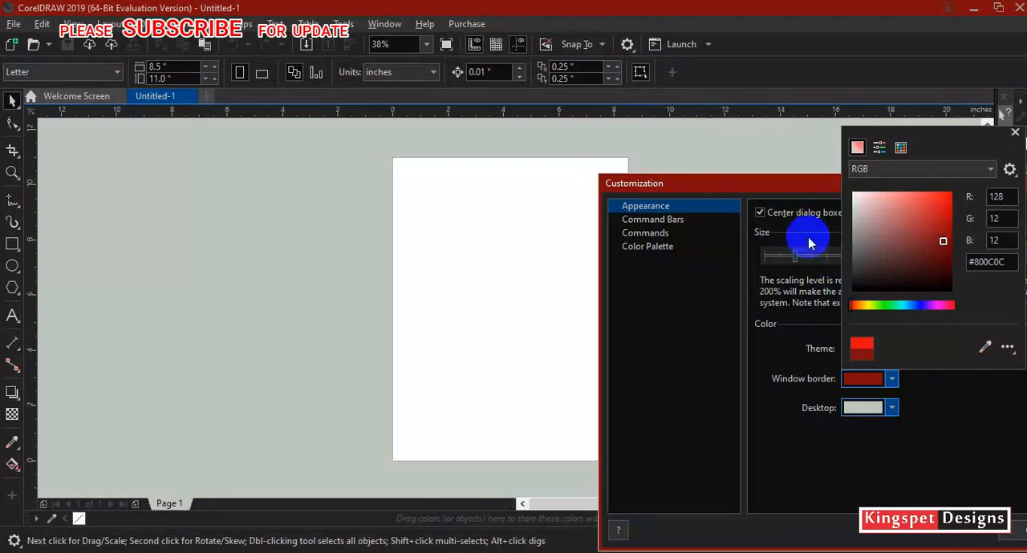
pyautogui.moveTo(796, 197)
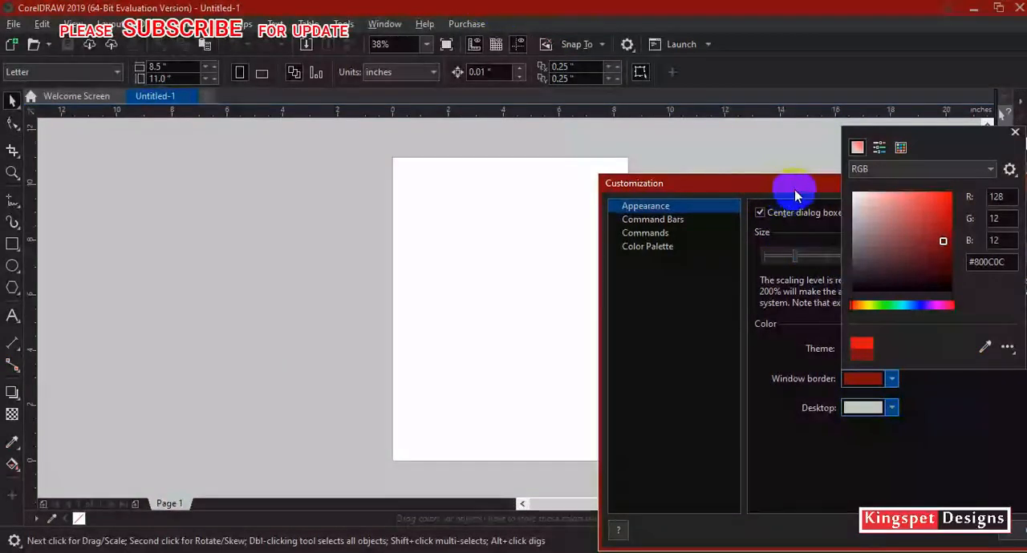
pyautogui.moveTo(792, 446)
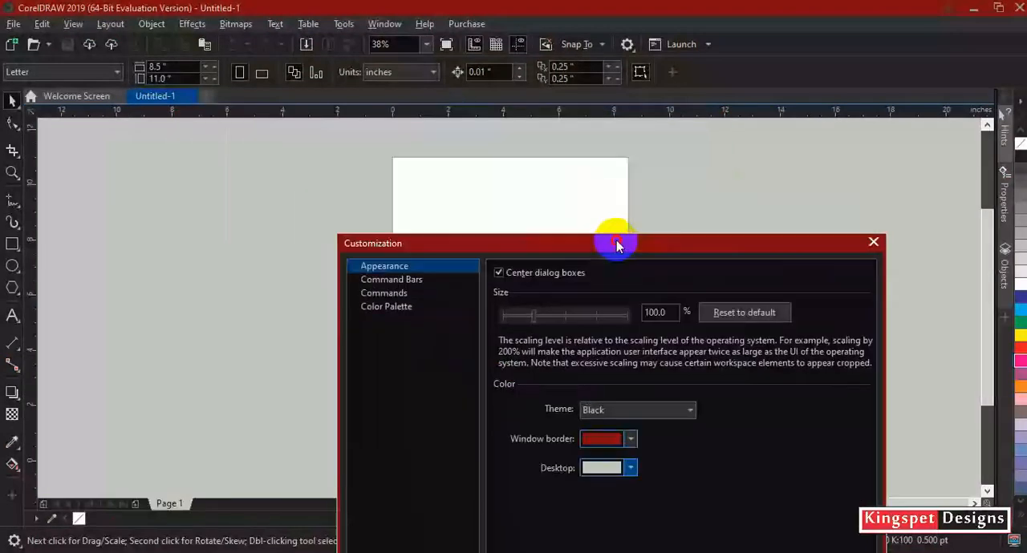
# Recentre the dialog and fine-tune the desktop colour to a light grey around #D3D6D2.
pyautogui.moveTo(613, 244); pyautogui.dragTo(575, 127)
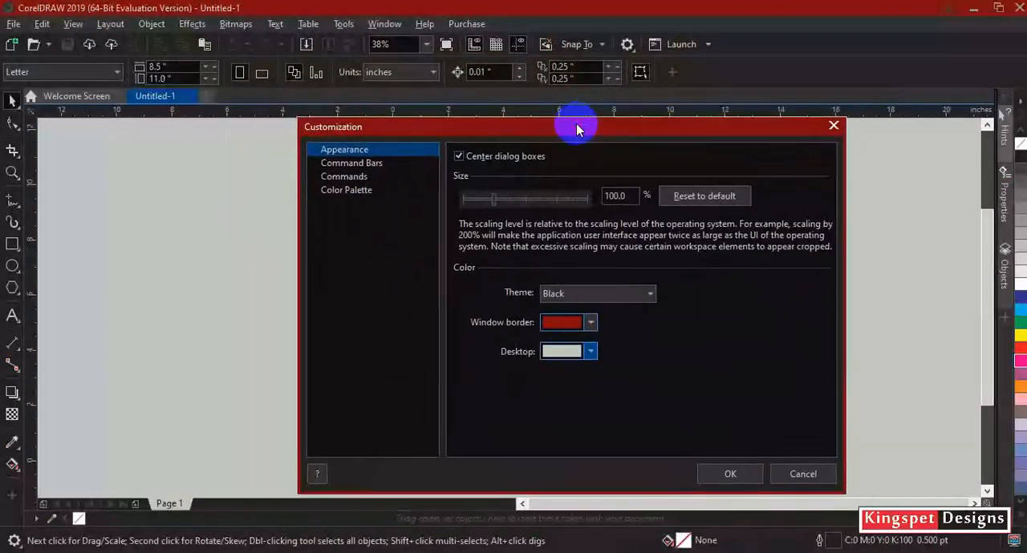
pyautogui.moveTo(714, 342)
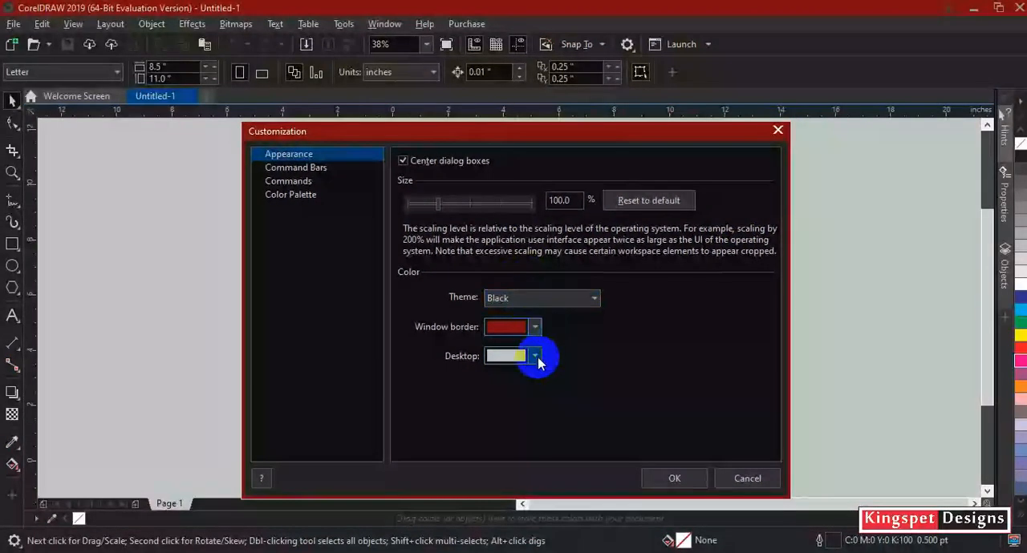
pyautogui.click(534, 356)
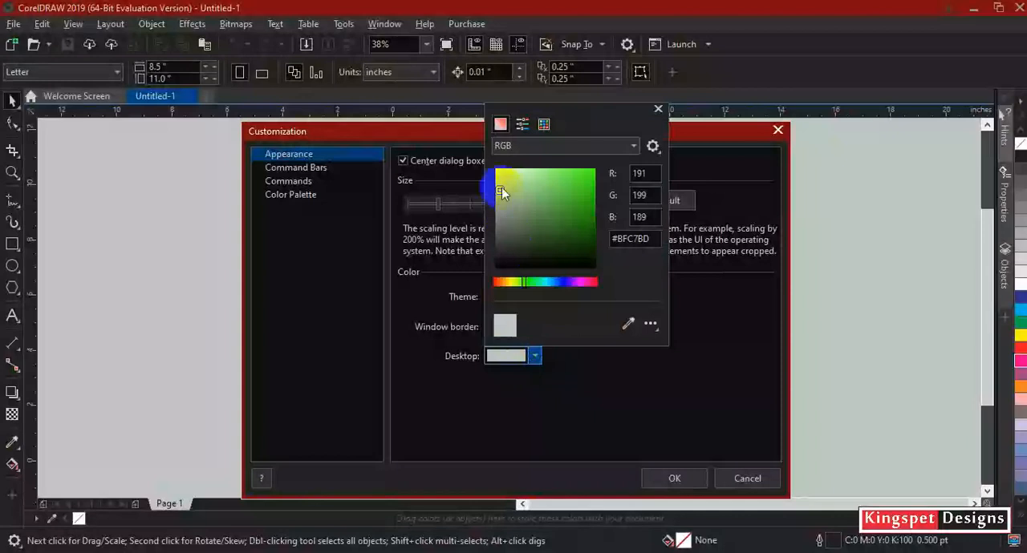
pyautogui.click(500, 190)
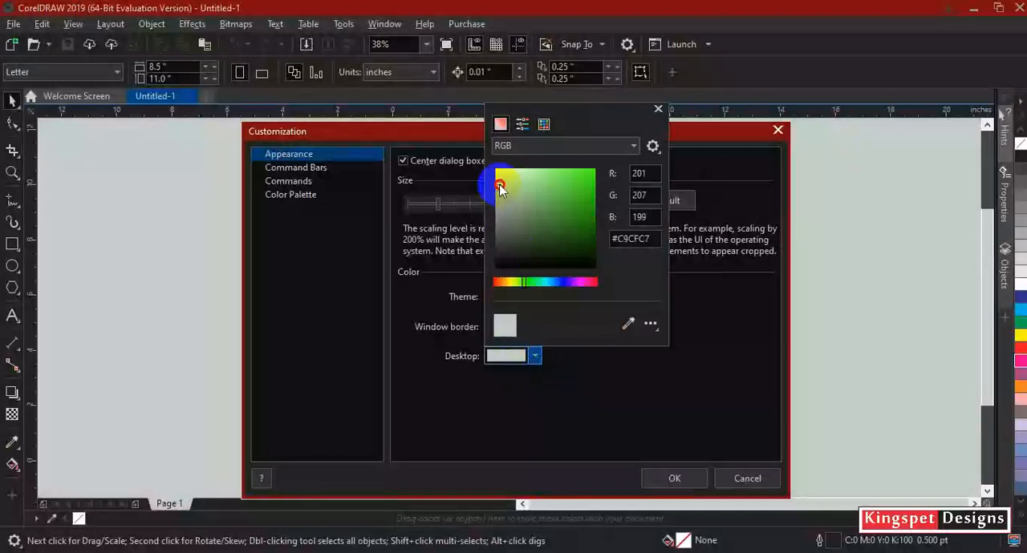
pyautogui.click(501, 183)
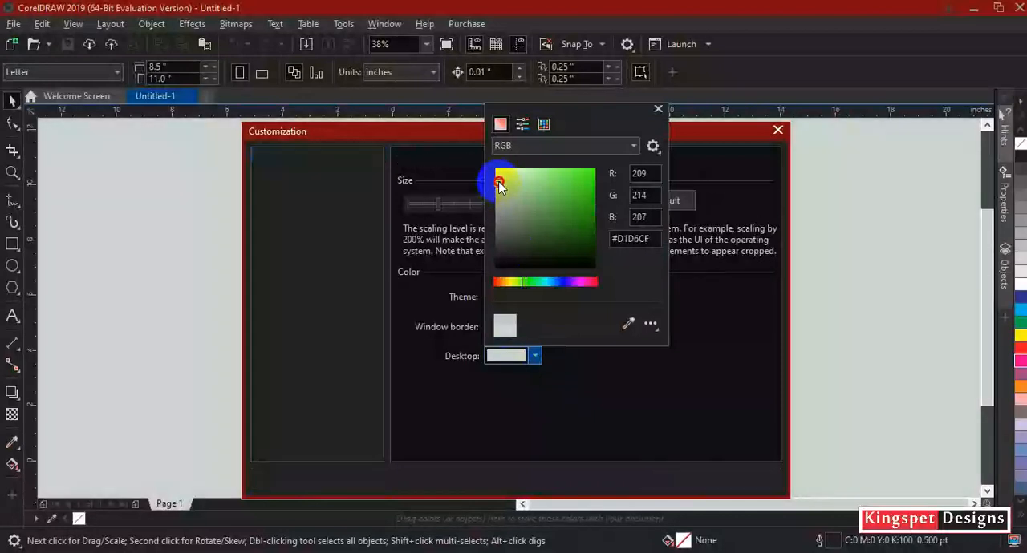
pyautogui.click(498, 183)
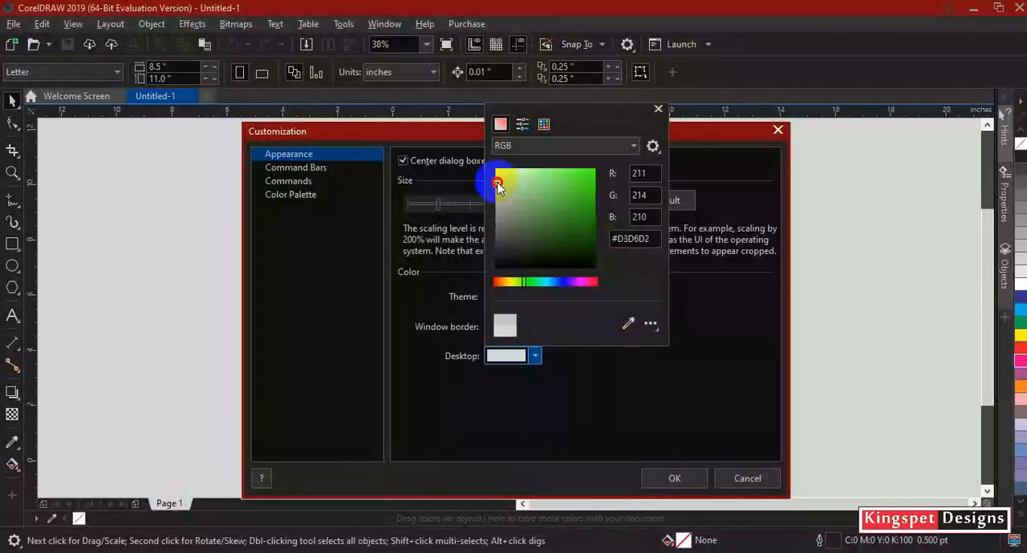
pyautogui.click(497, 186)
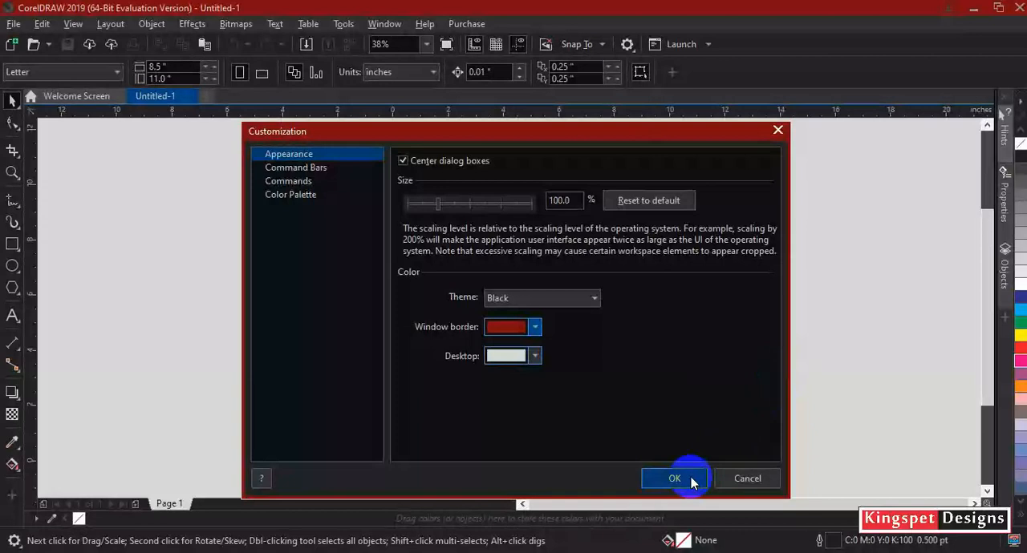
pyautogui.moveTo(786, 337)
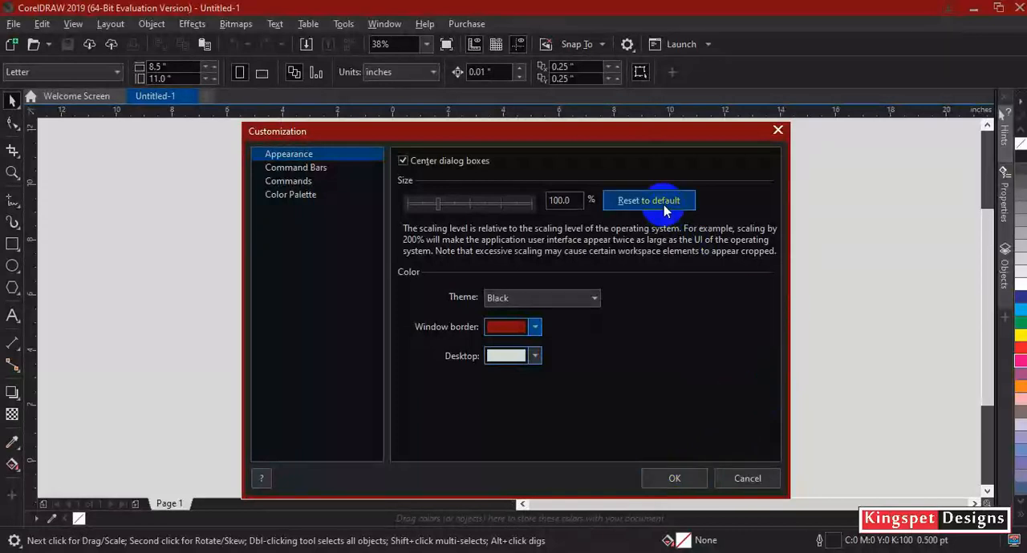
pyautogui.moveTo(635, 211)
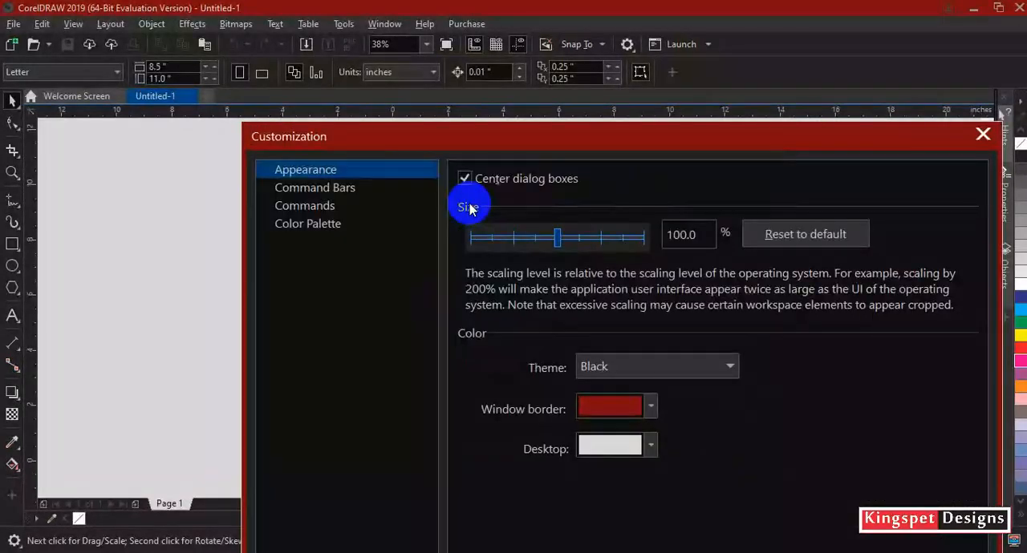
pyautogui.moveTo(557, 237); pyautogui.dragTo(576, 241)
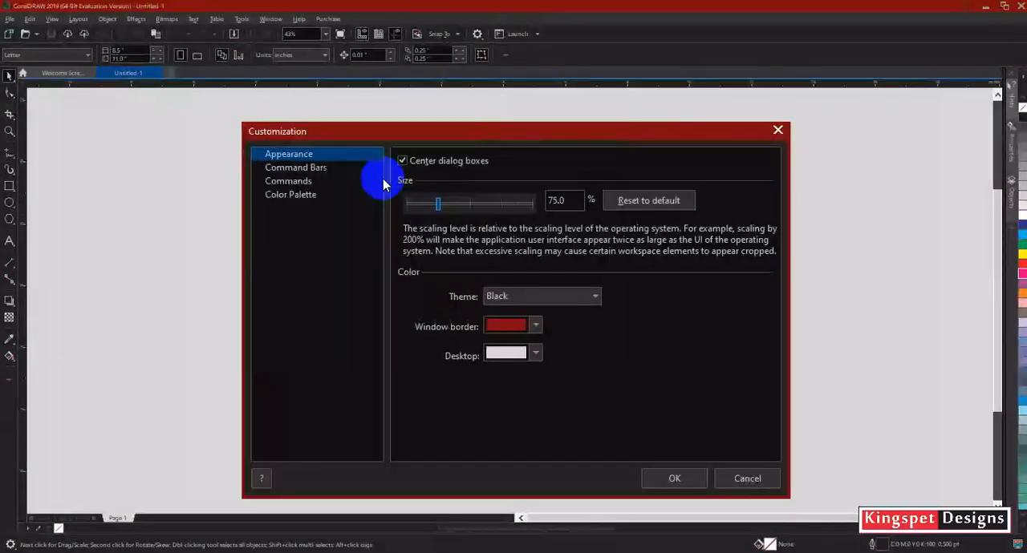
pyautogui.moveTo(436, 203); pyautogui.dragTo(440, 202)
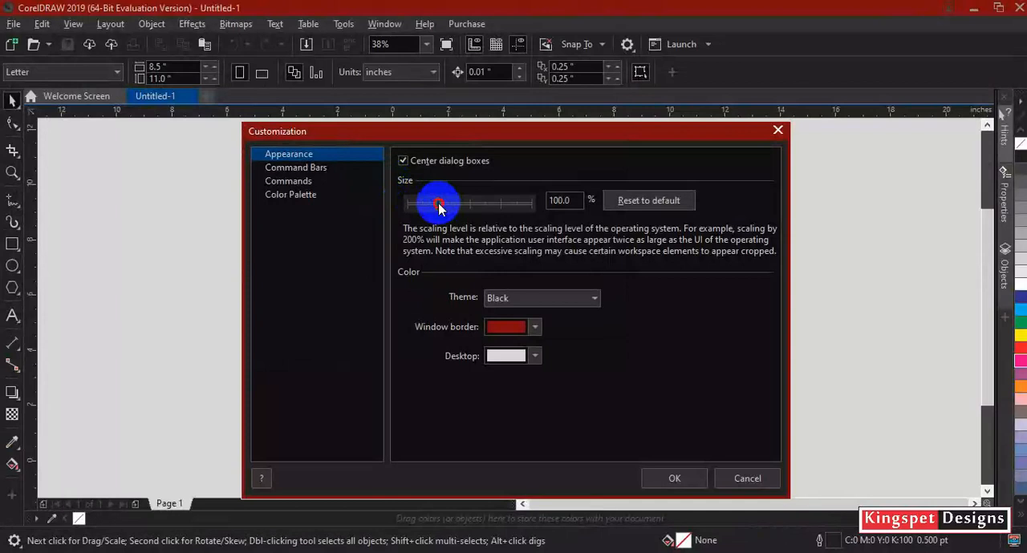
pyautogui.moveTo(440, 203); pyautogui.dragTo(491, 203)
pyautogui.write('80')
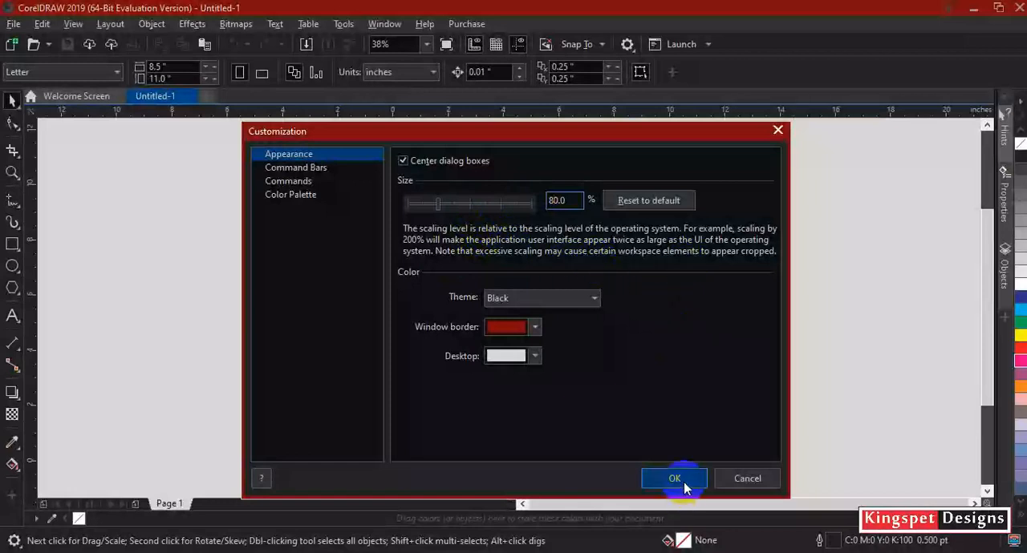
pyautogui.moveTo(658, 221)
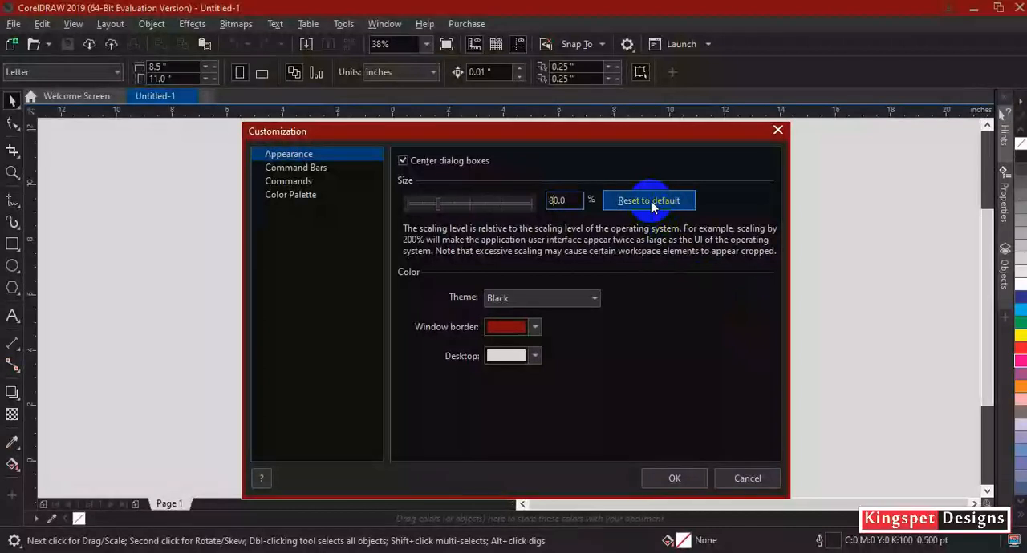
pyautogui.click(648, 200)
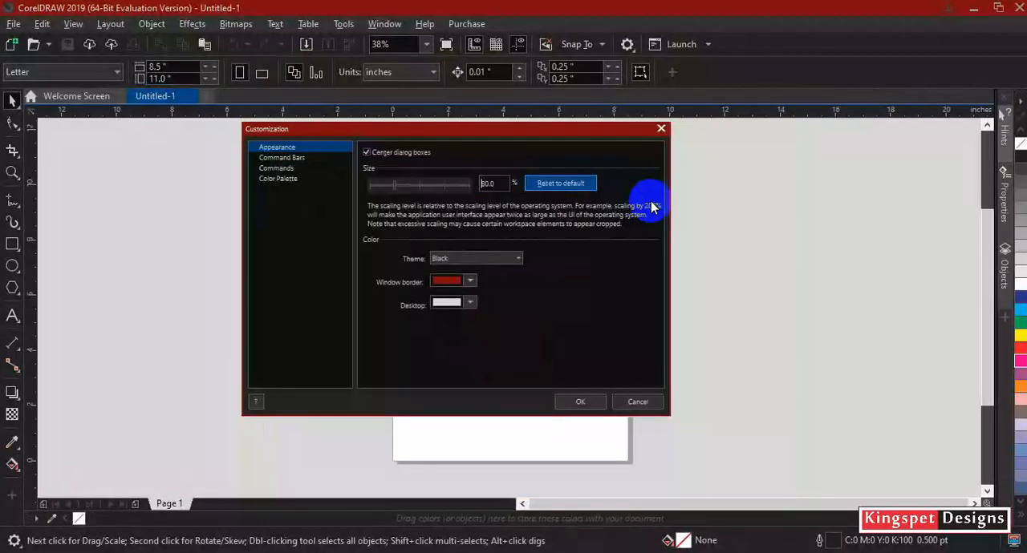
pyautogui.click(560, 182)
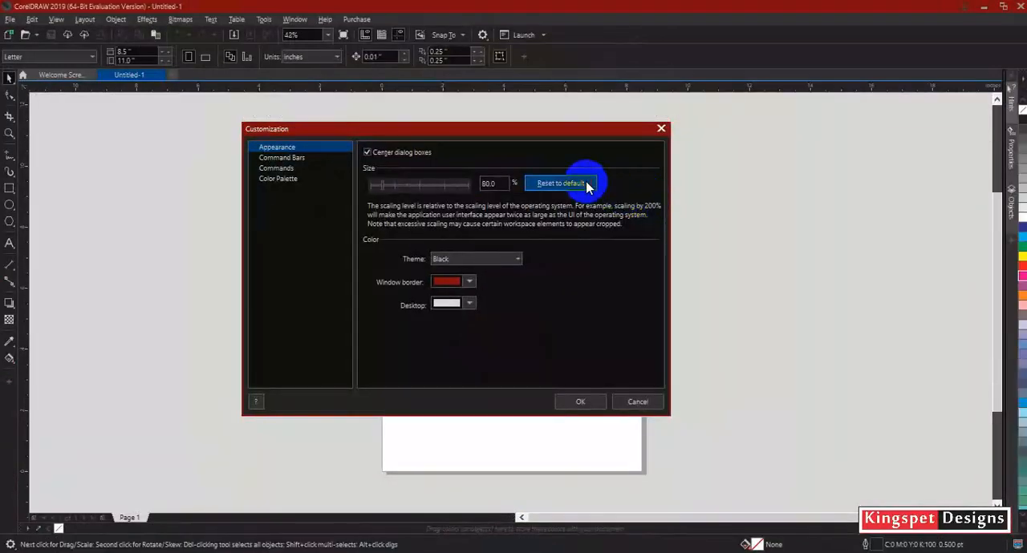
pyautogui.click(560, 183)
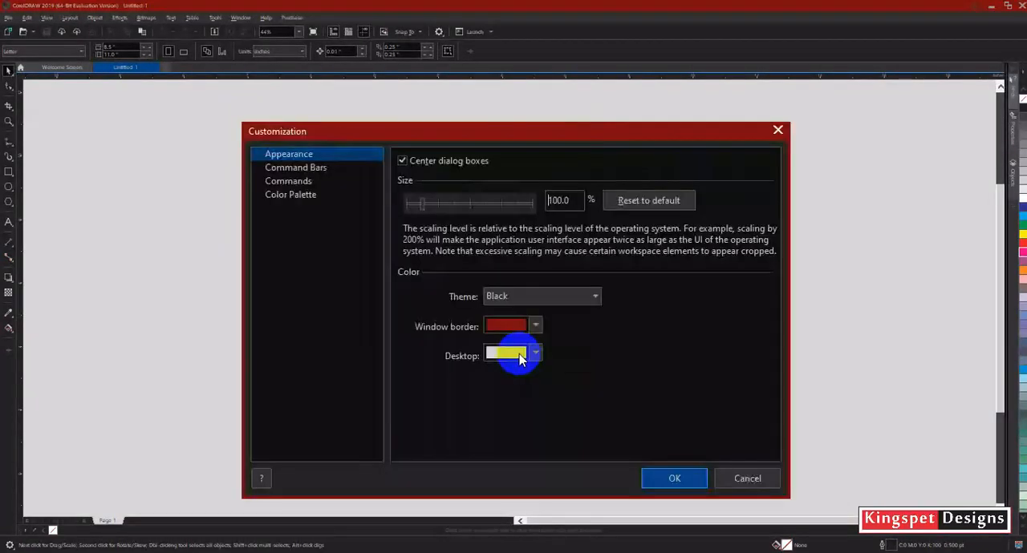
# Apply the appearance settings with OK, closing the Customization dialog.
pyautogui.click(536, 327)
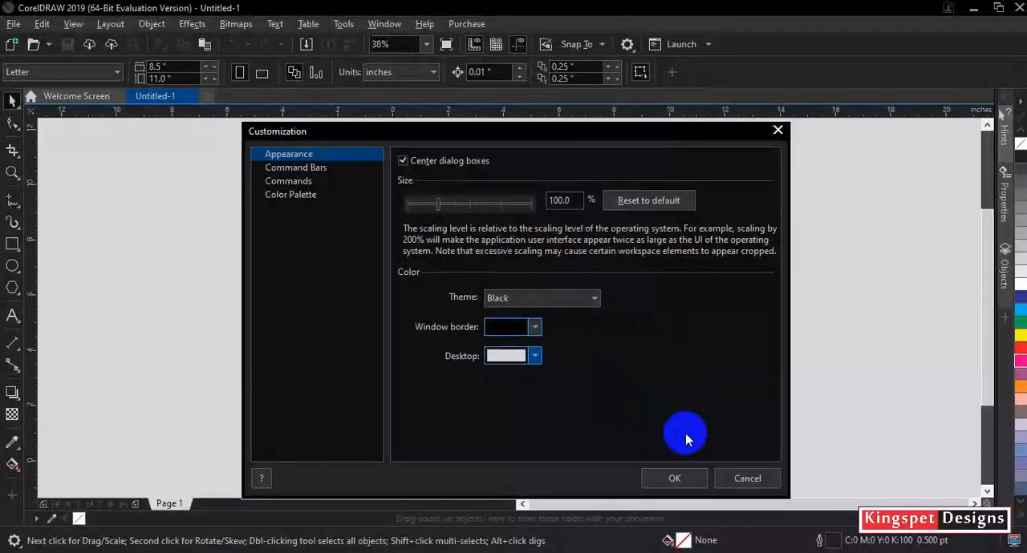
pyautogui.click(674, 478)
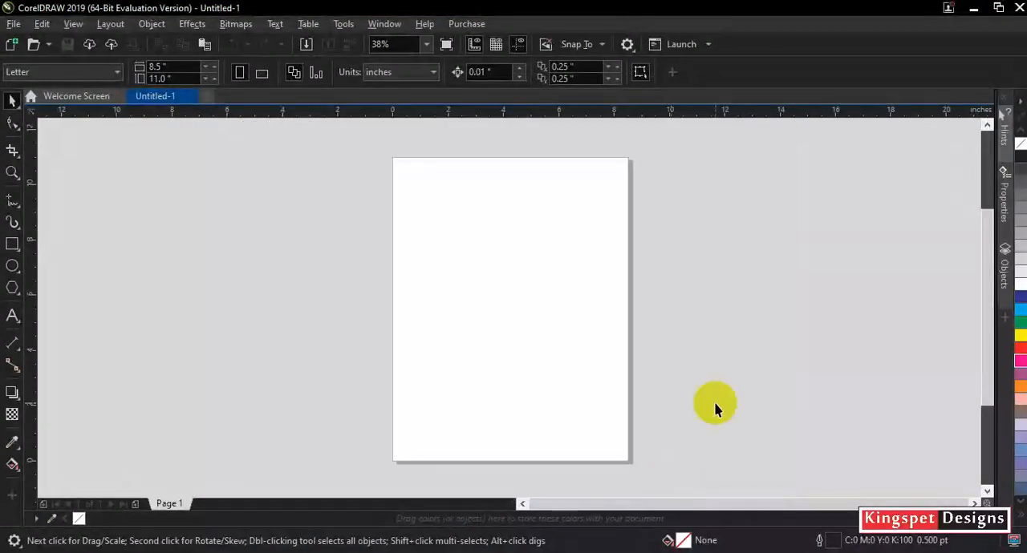
pyautogui.moveTo(770, 365)
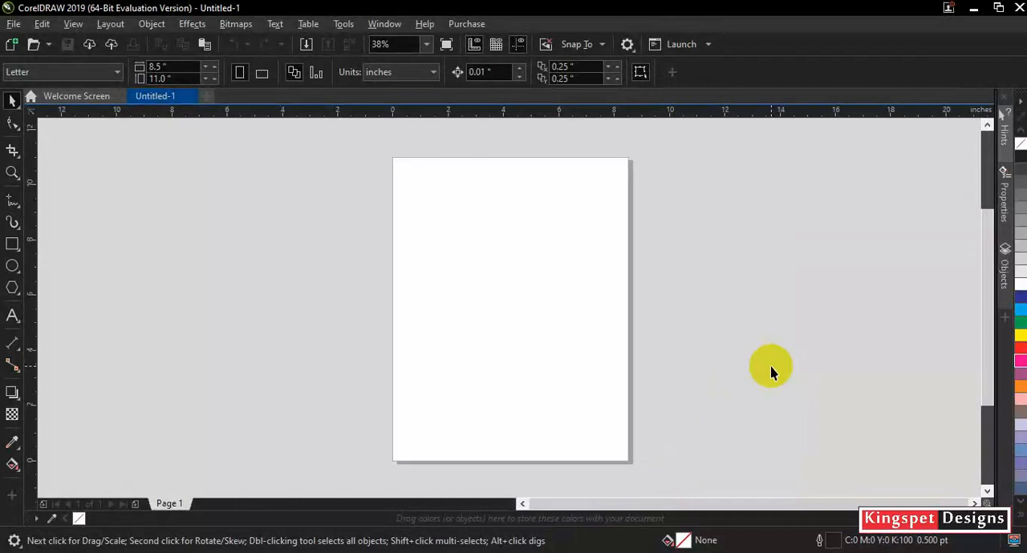
pyautogui.moveTo(757, 360)
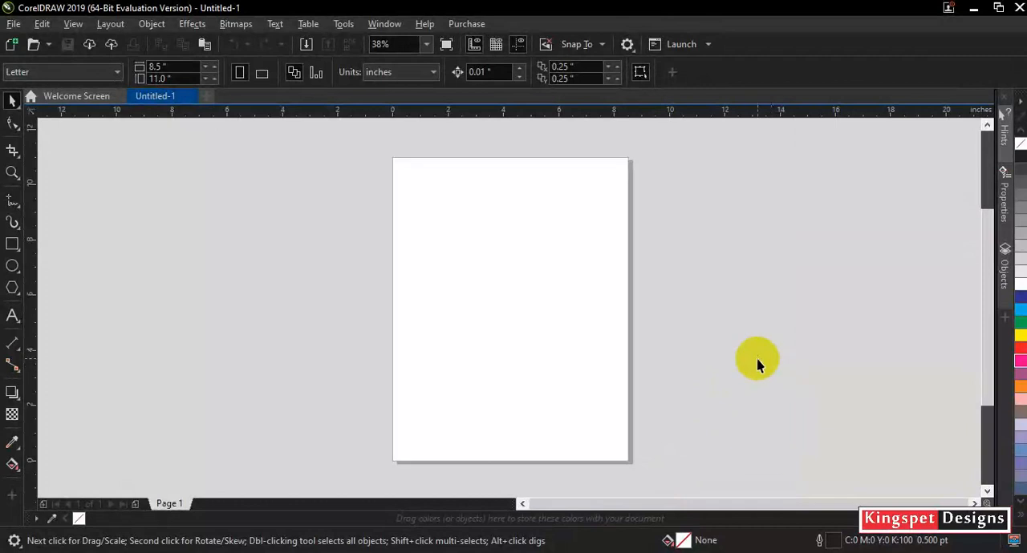
pyautogui.moveTo(778, 329)
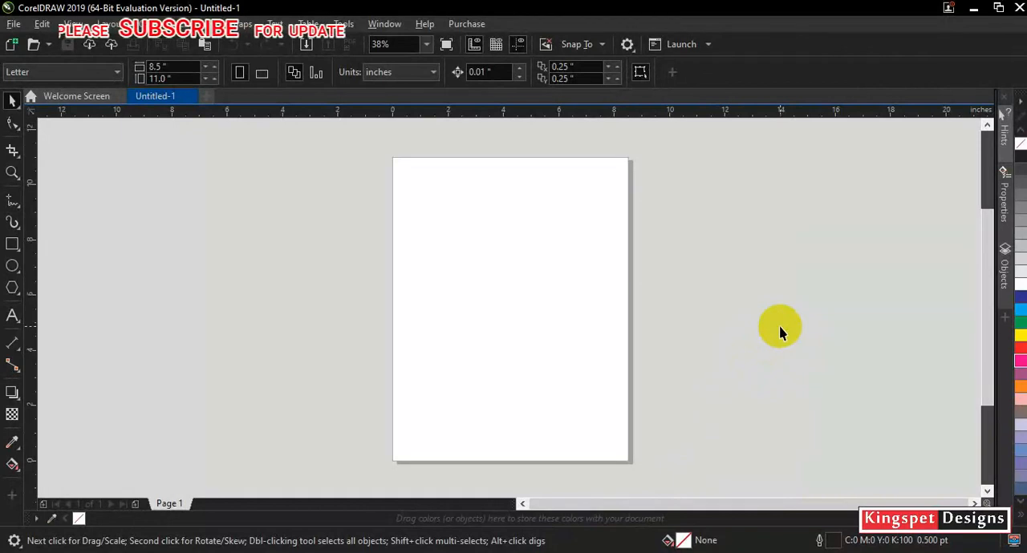
pyautogui.moveTo(532, 247)
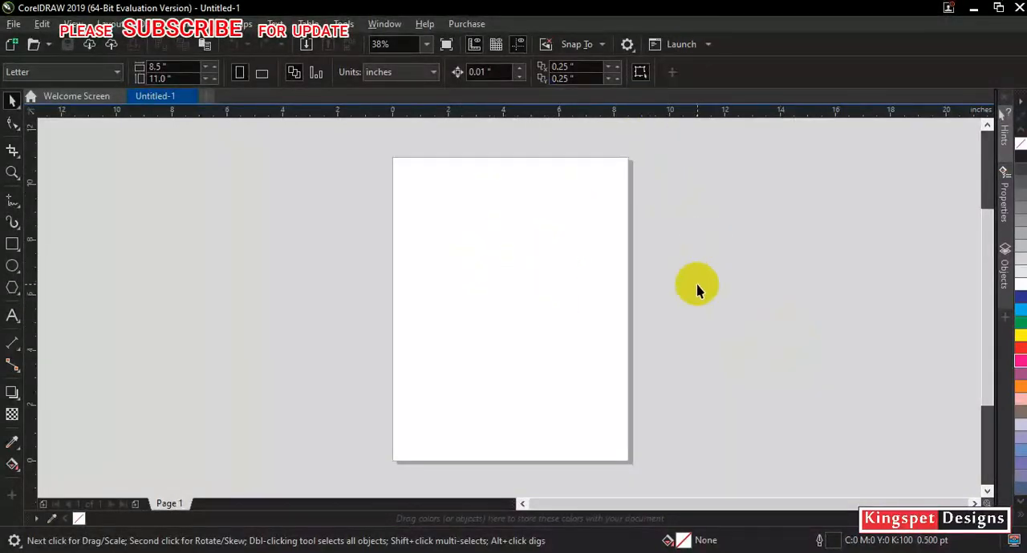
pyautogui.moveTo(666, 321)
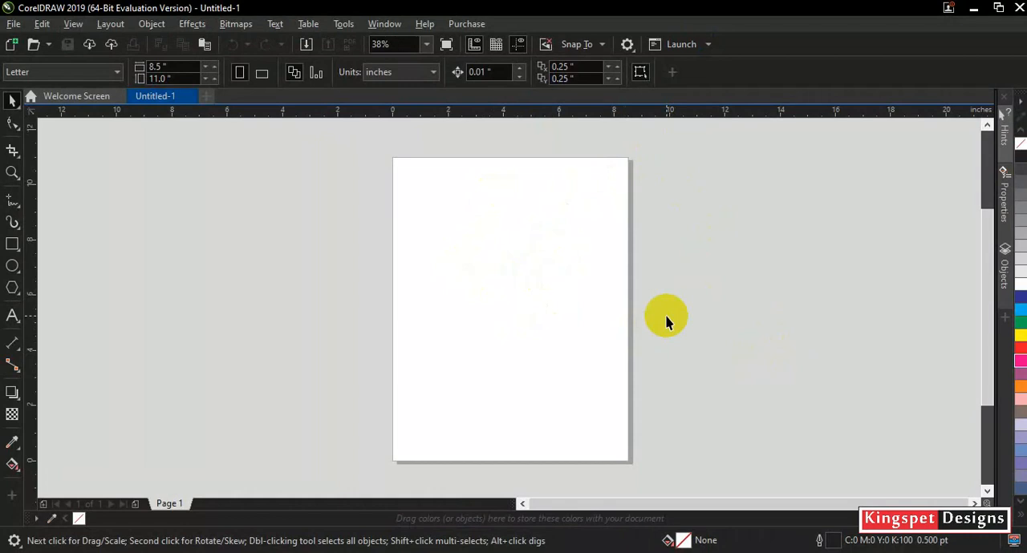
pyautogui.moveTo(940, 145)
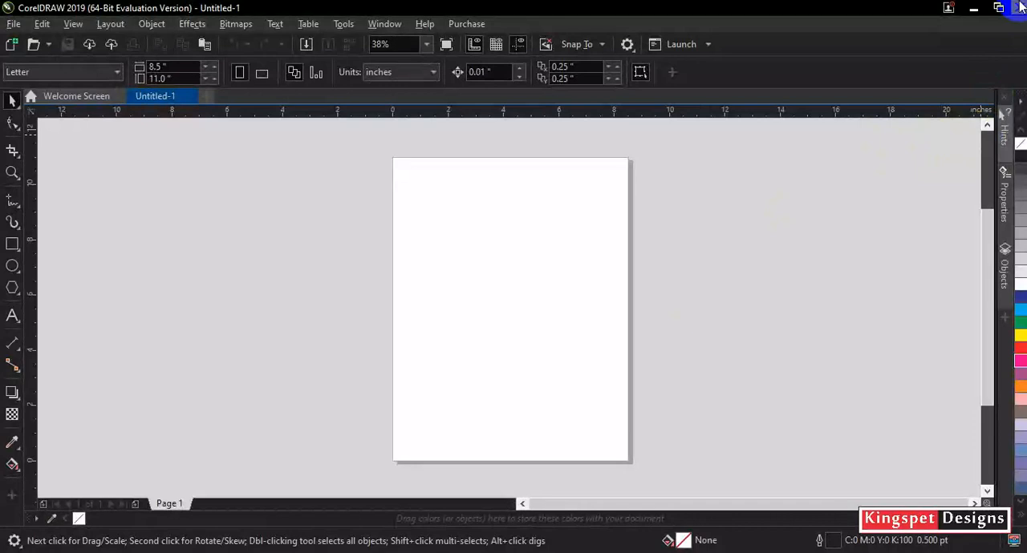
# Close CorelDRAW so it can be relaunched from the desktop shortcut.
pyautogui.click(77, 96)
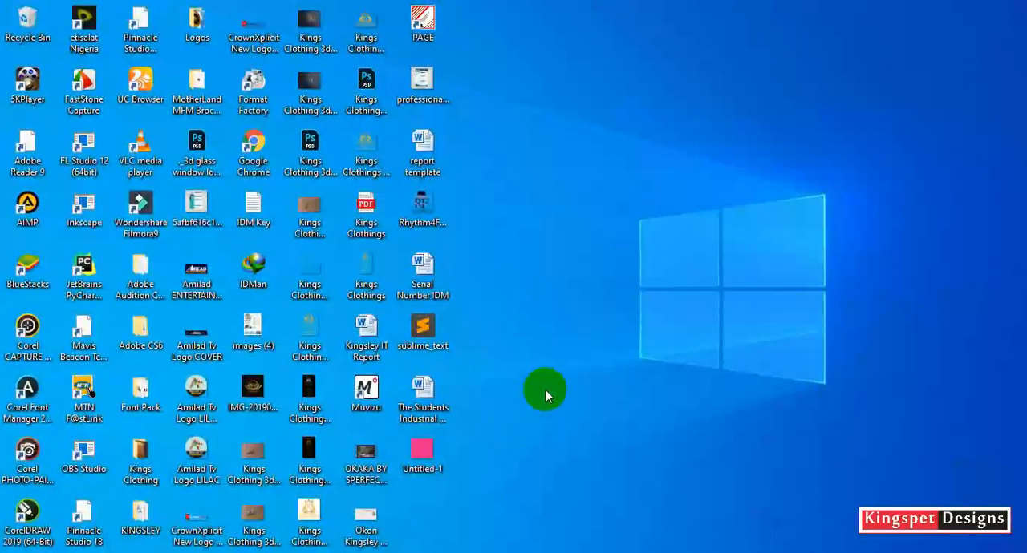
pyautogui.moveTo(551, 242)
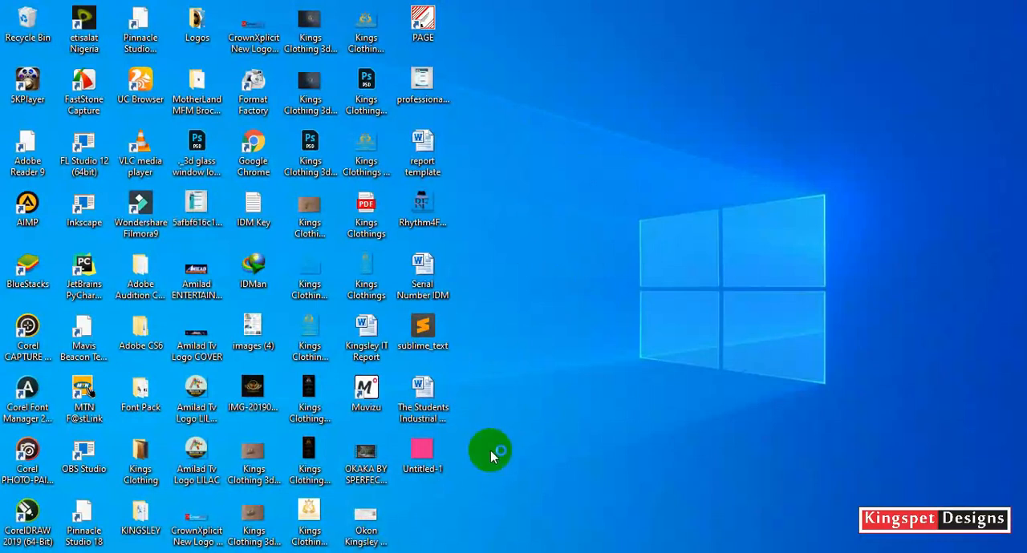
pyautogui.moveTo(520, 430)
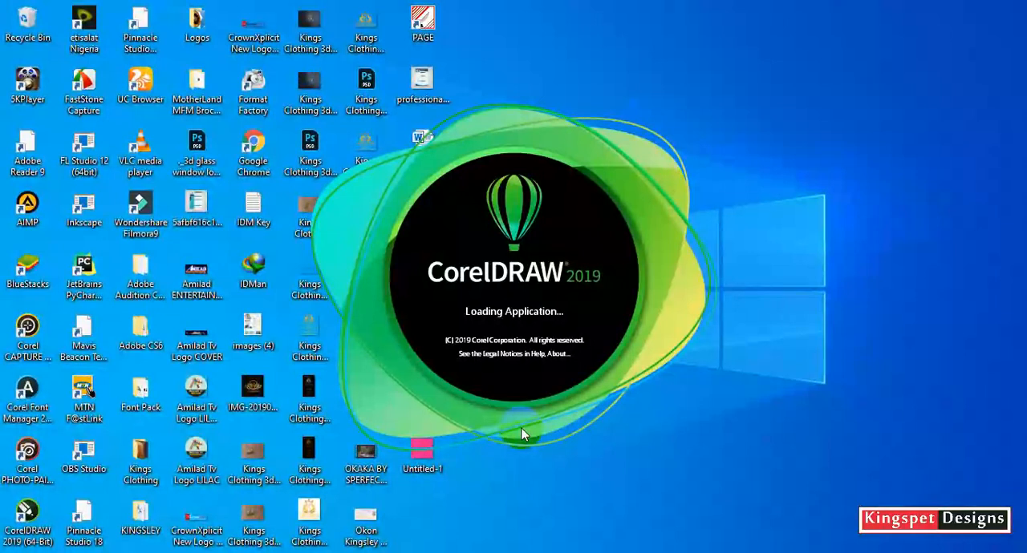
pyautogui.moveTo(778, 337)
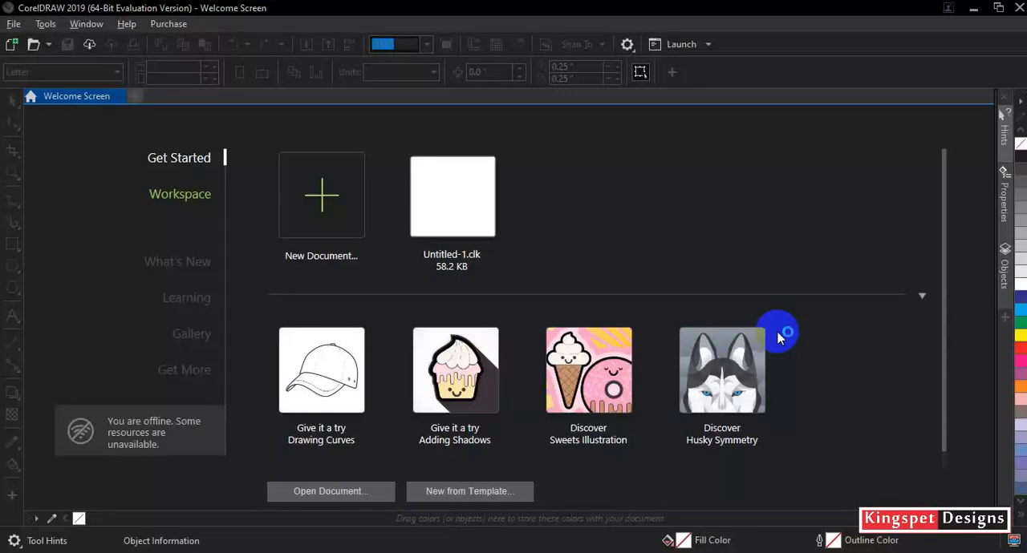
pyautogui.moveTo(778, 337)
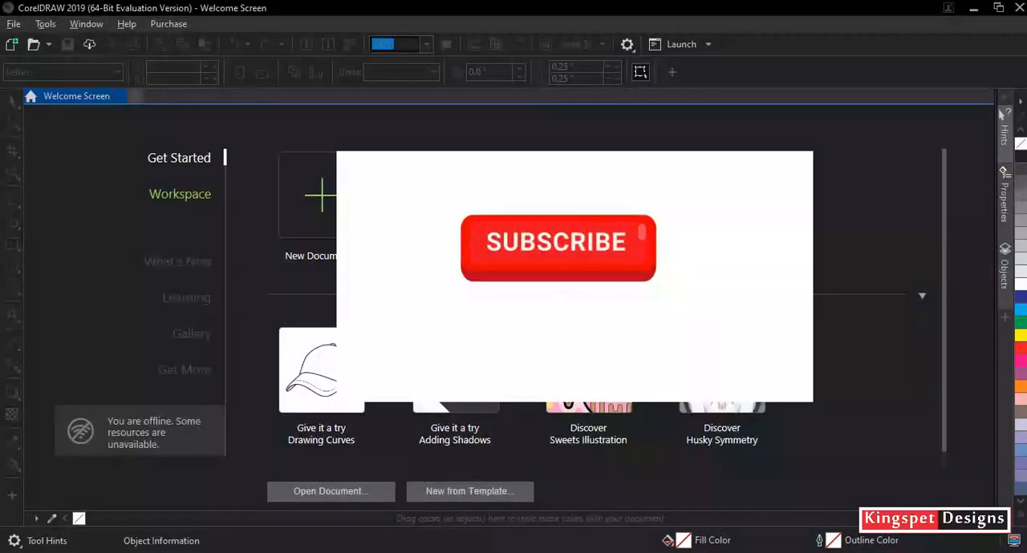
# Confirm the reopened Welcome Screen keeps the Black theme.
pyautogui.click(558, 244)
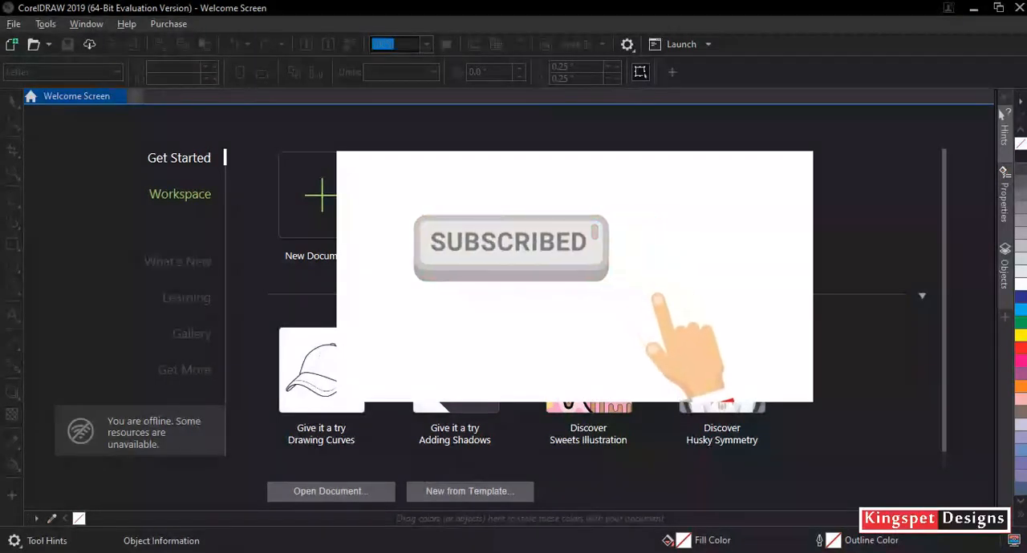